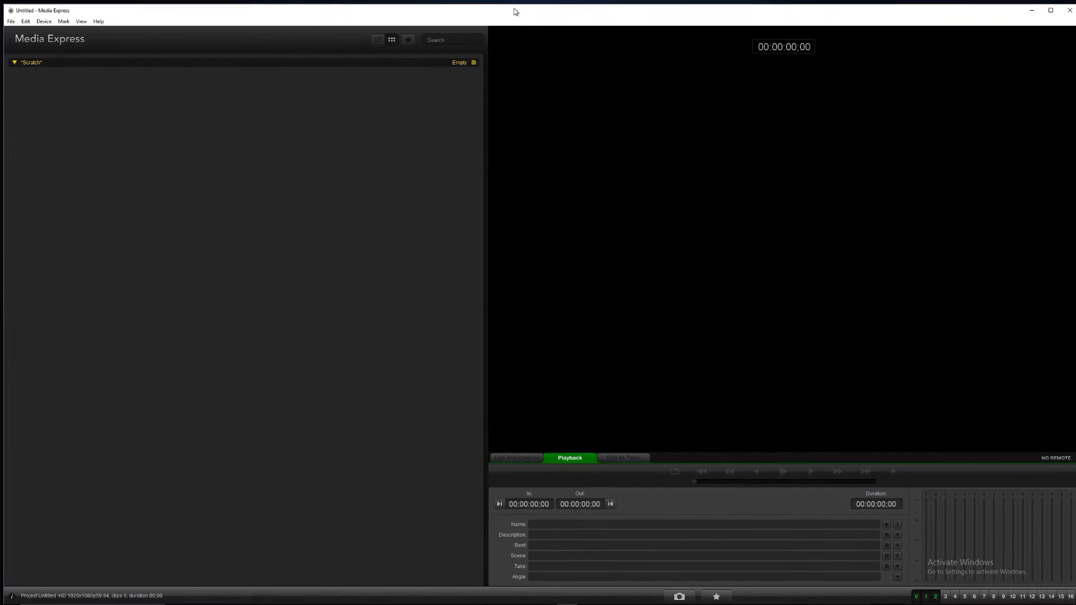
{"action": "mouse_move", "coordinate": [511, 8]}
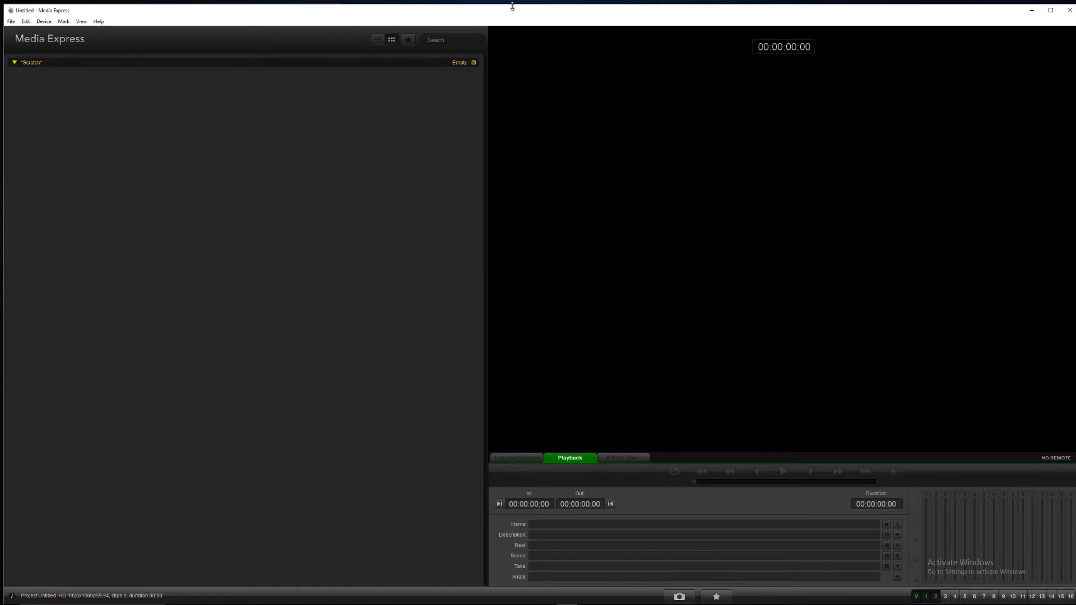
{"action": "mouse_move", "coordinate": [521, 46]}
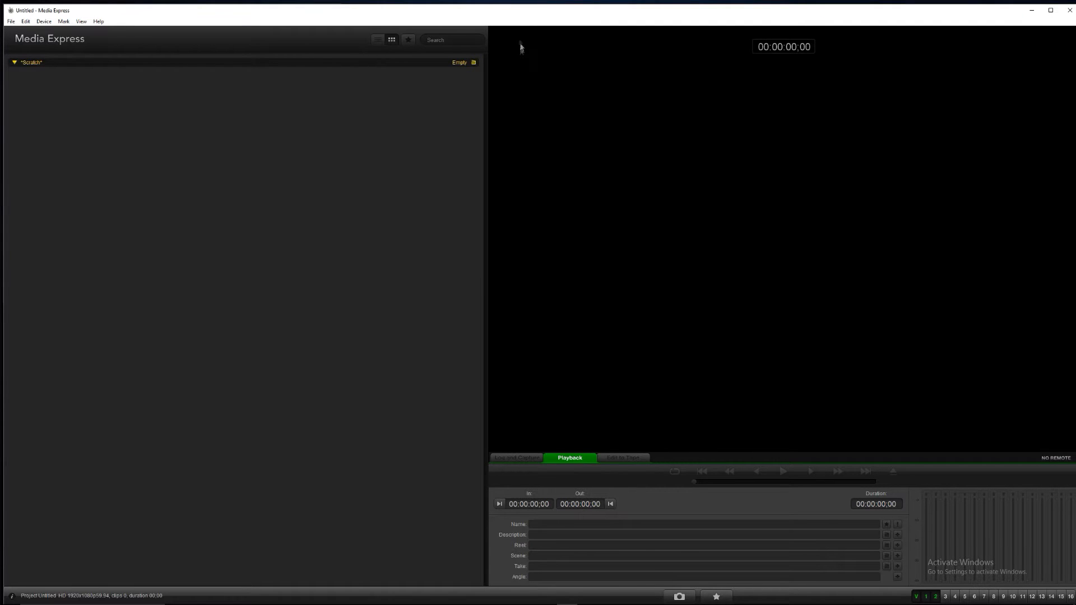
{"action": "mouse_move", "coordinate": [518, 19]}
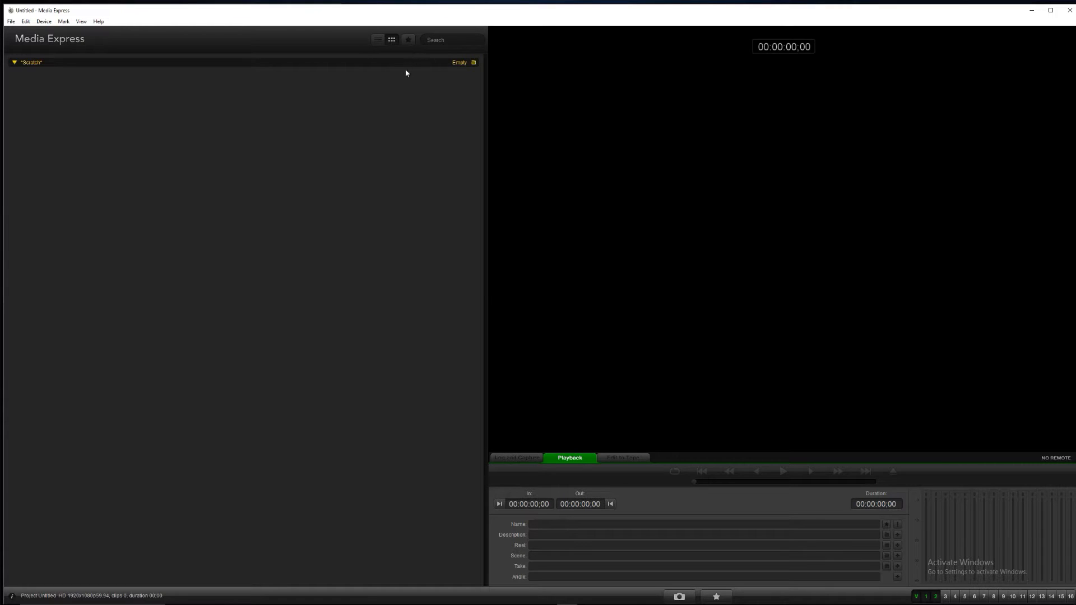
{"action": "mouse_move", "coordinate": [402, 57]}
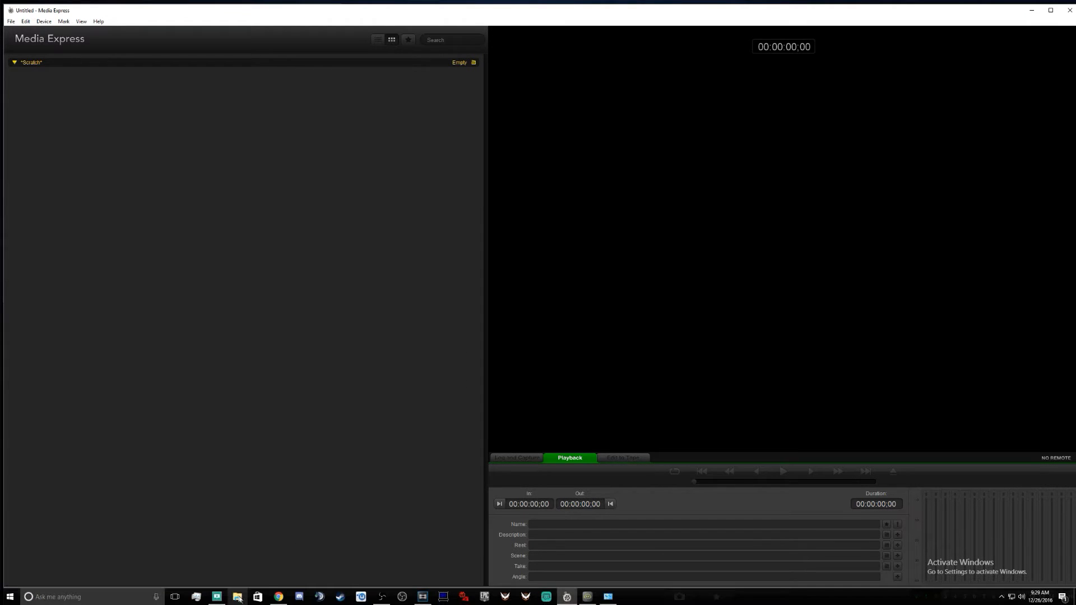
Reach Control Panel's Hardware and Sound page, which lists Blackmagic Desktop Video Setup.
{"action": "right_click", "coordinate": [220, 597]}
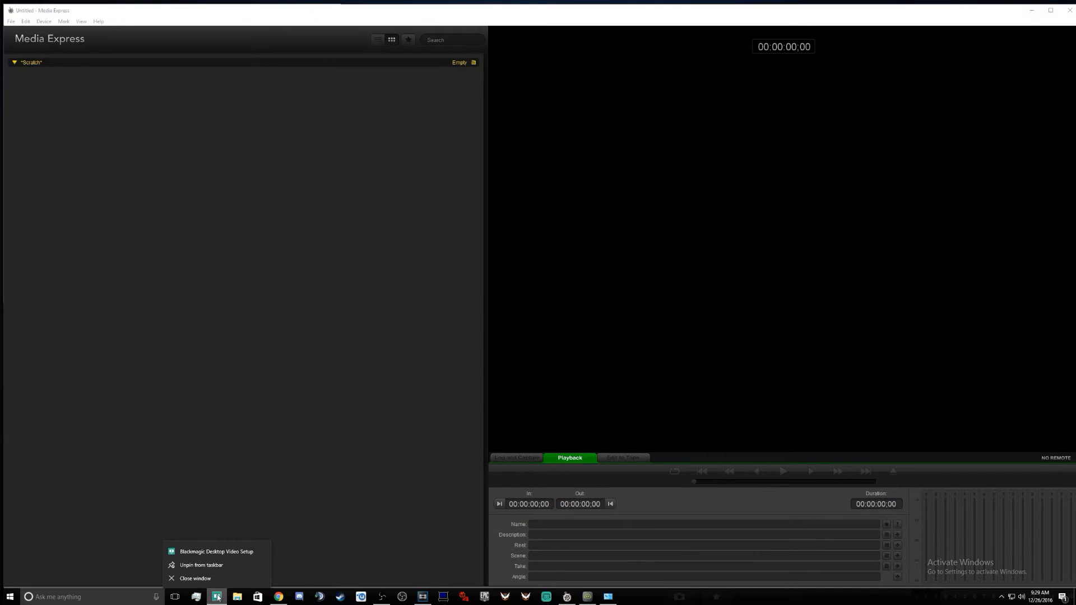
{"action": "mouse_move", "coordinate": [221, 556]}
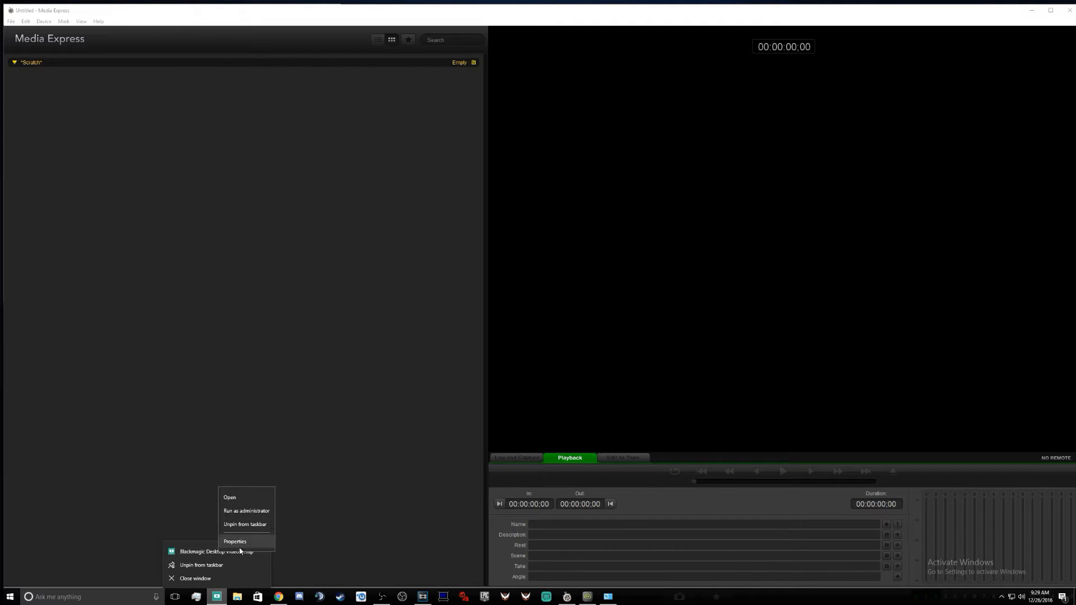
{"action": "left_click", "coordinate": [235, 541]}
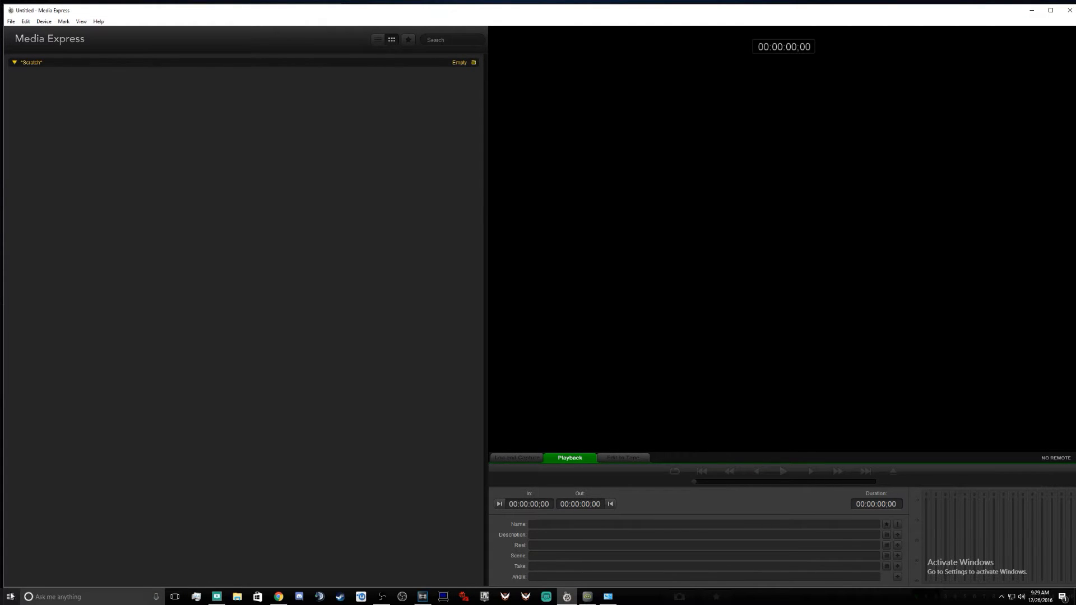
{"action": "right_click", "coordinate": [7, 597]}
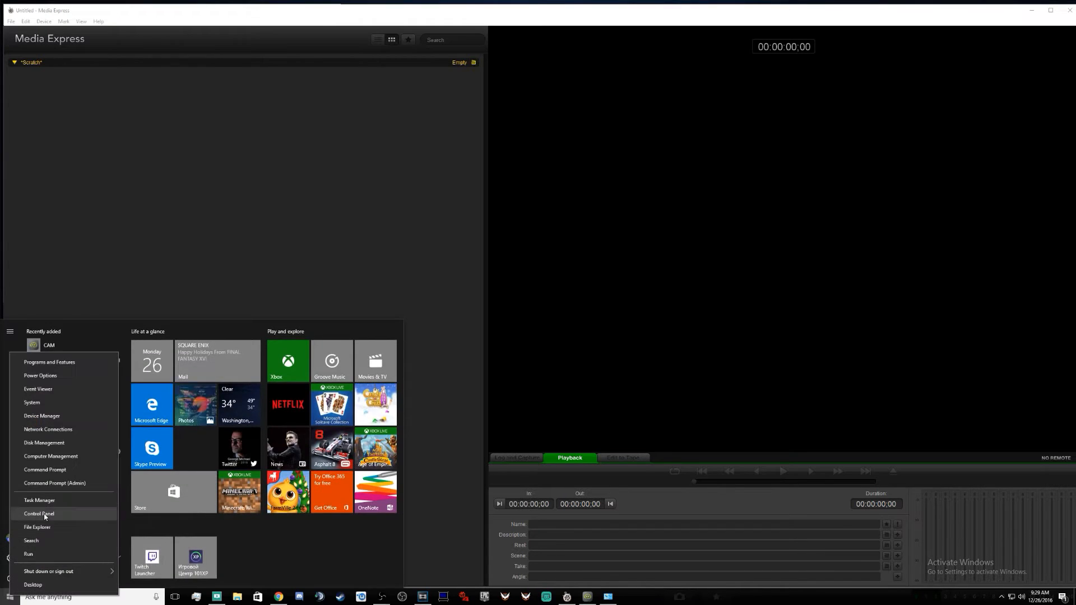
{"action": "left_click", "coordinate": [37, 514]}
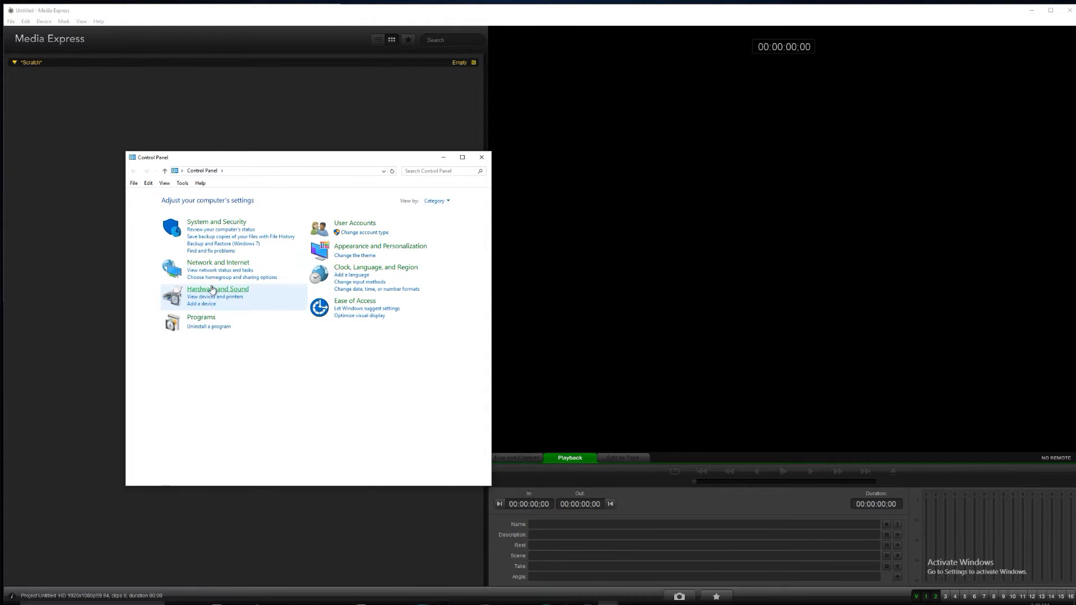
{"action": "left_click", "coordinate": [217, 288]}
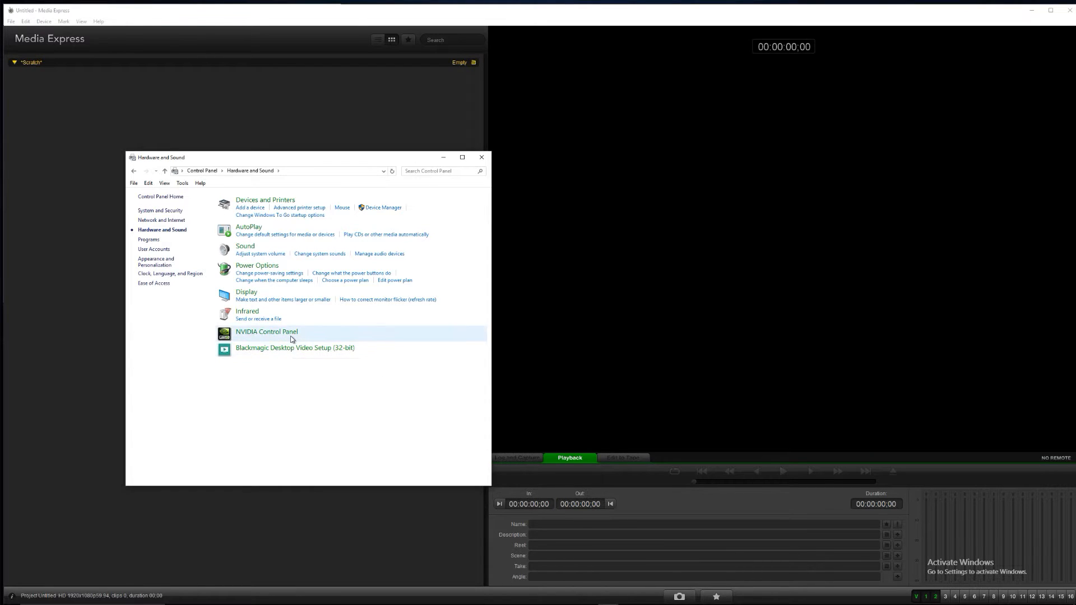
Launch Blackmagic Desktop Video Setup (32-bit) to view the Intensity Pro 4K card.
{"action": "left_click", "coordinate": [482, 157]}
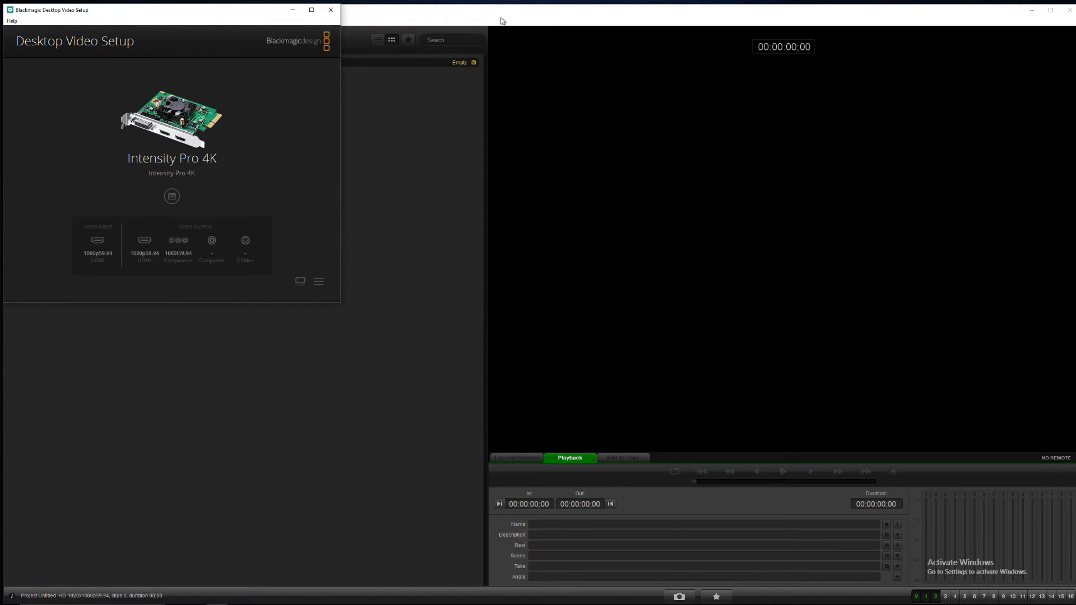
{"action": "mouse_move", "coordinate": [510, 27]}
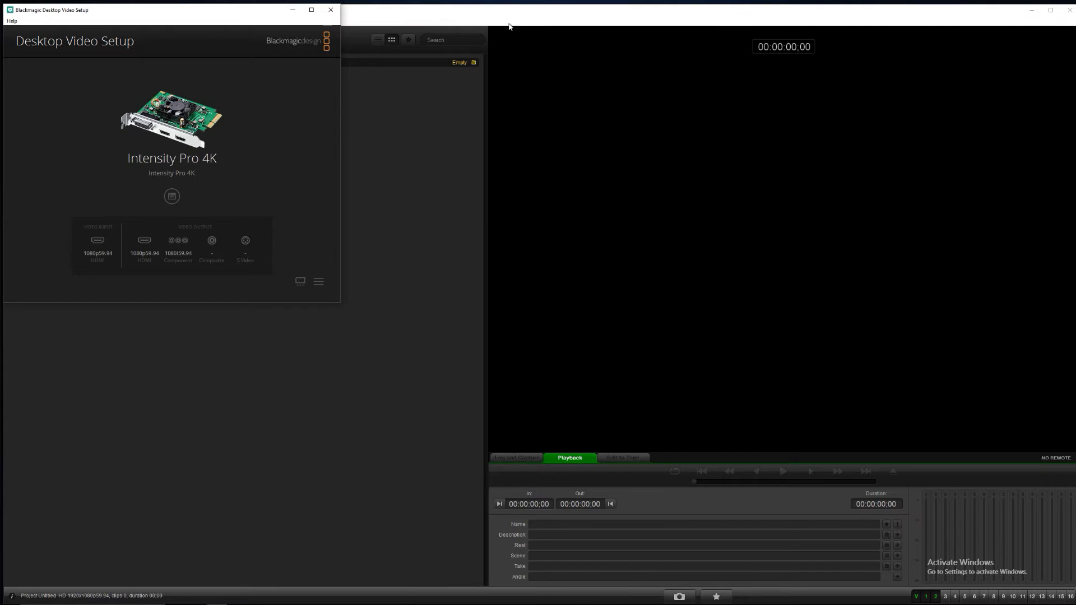
Close Desktop Video Setup, preview the Xbox feed in Log and Capture, and enable run-as-administrator.
{"action": "left_click", "coordinate": [330, 10]}
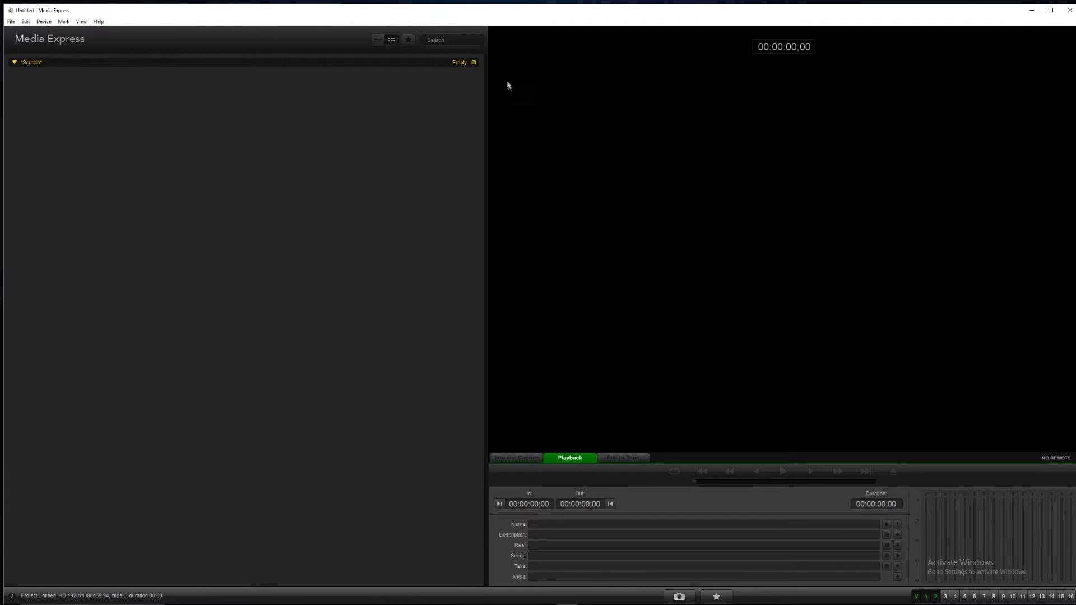
{"action": "mouse_move", "coordinate": [510, 188]}
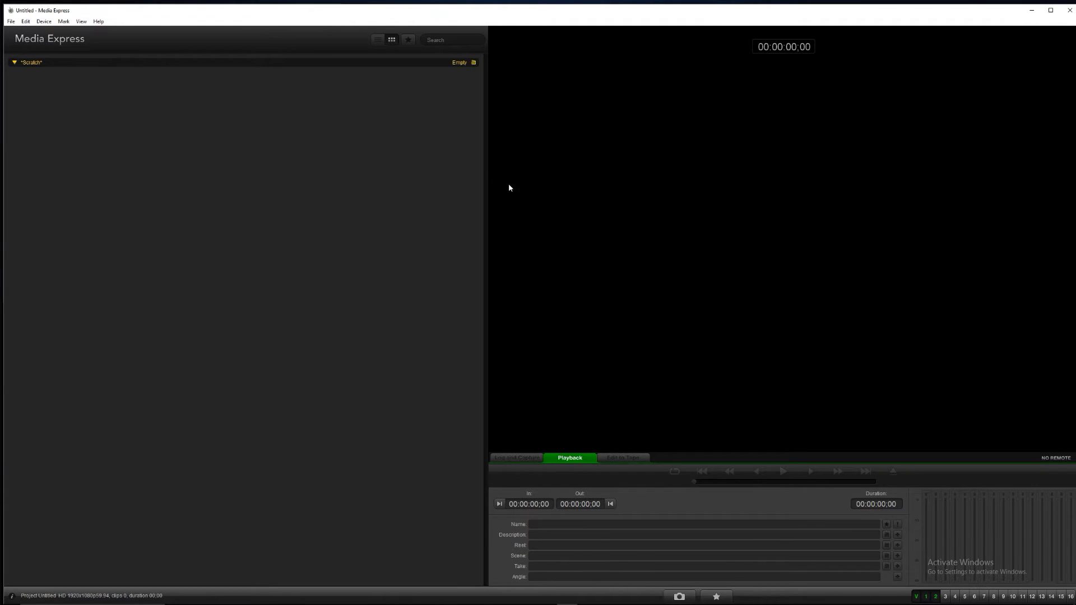
{"action": "mouse_move", "coordinate": [507, 383]}
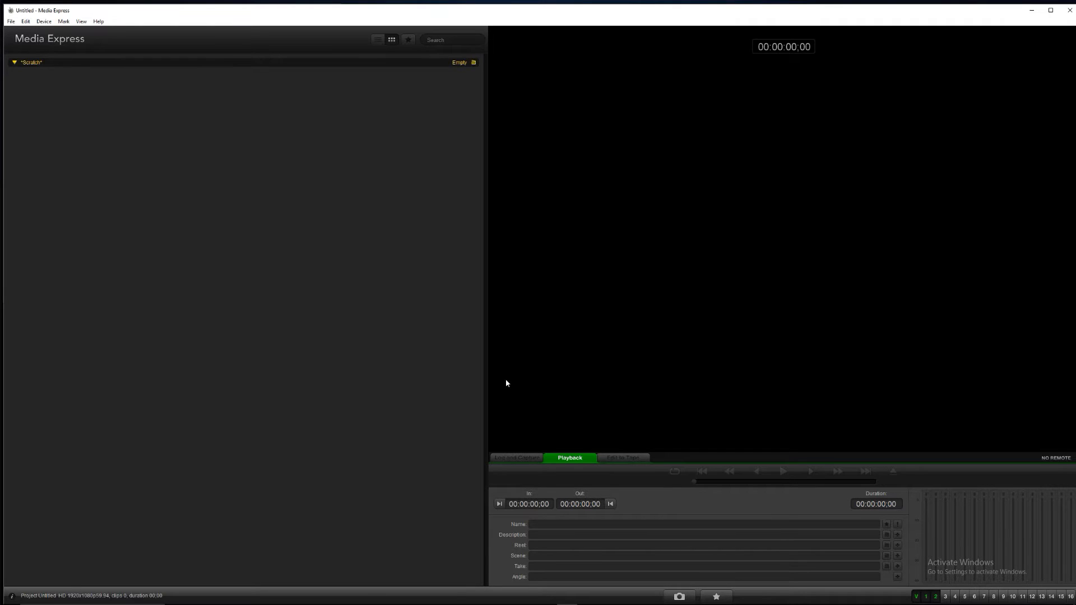
{"action": "left_click", "coordinate": [516, 458]}
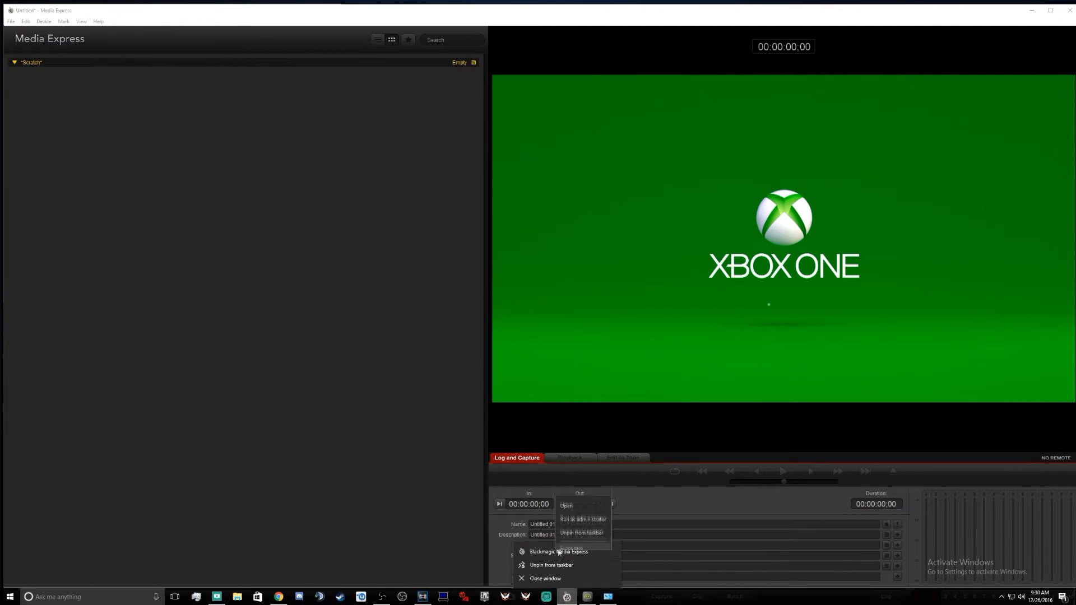
{"action": "left_click", "coordinate": [582, 544]}
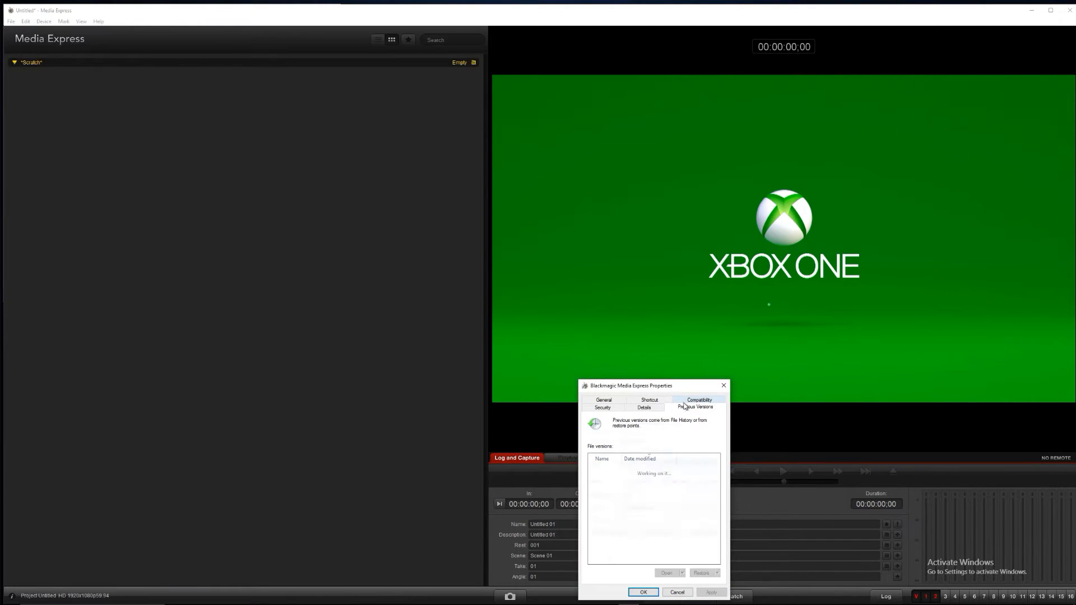
{"action": "left_click", "coordinate": [699, 400]}
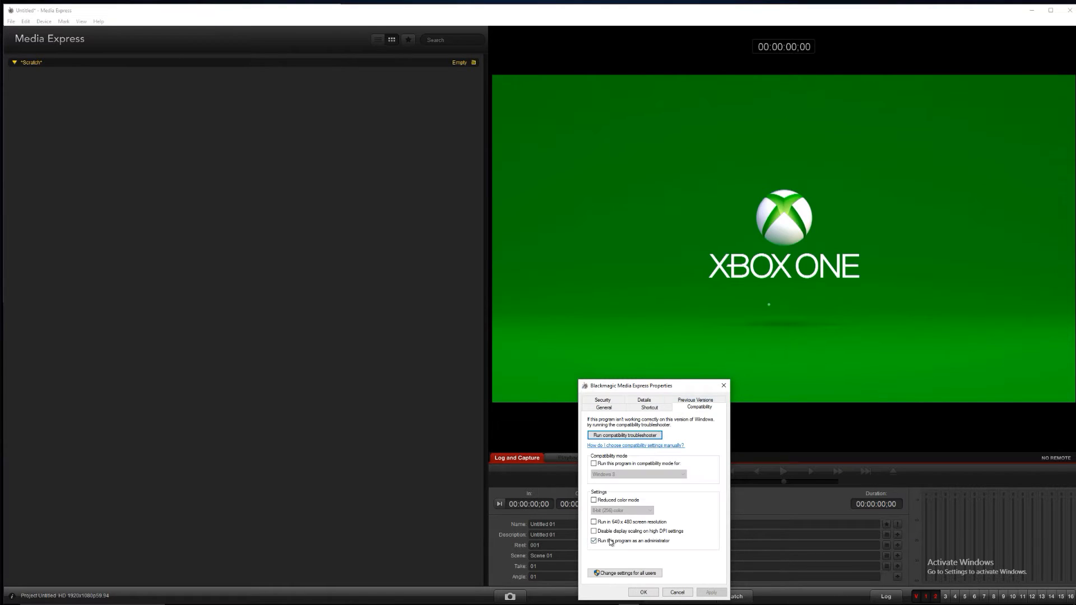
{"action": "left_click", "coordinate": [643, 592]}
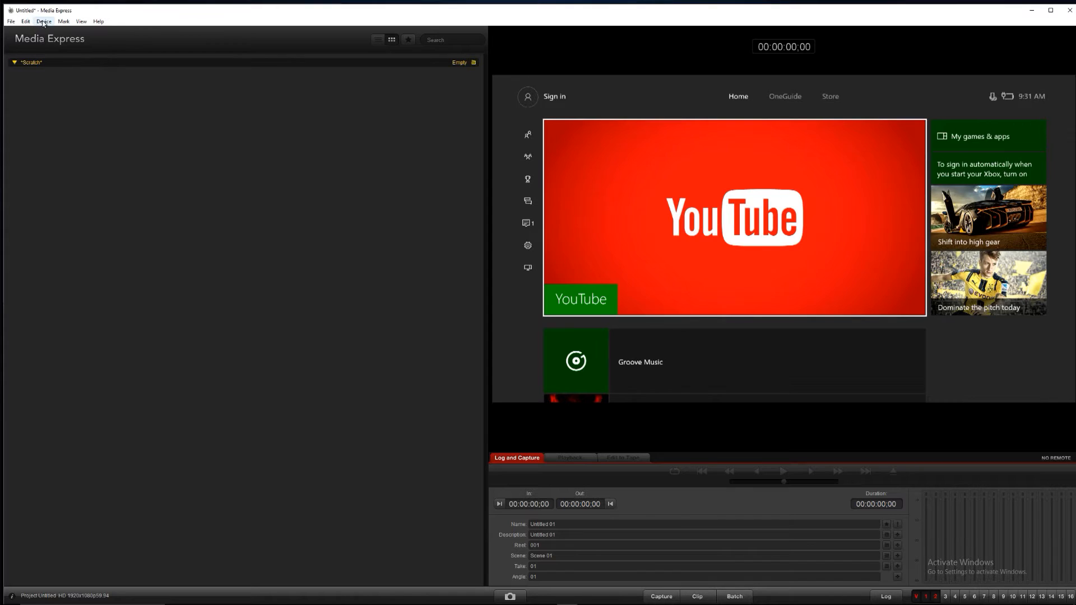
Confirm Intensity Pro 4K is checked under Device, then bring up the Edit menu.
{"action": "left_click", "coordinate": [43, 22]}
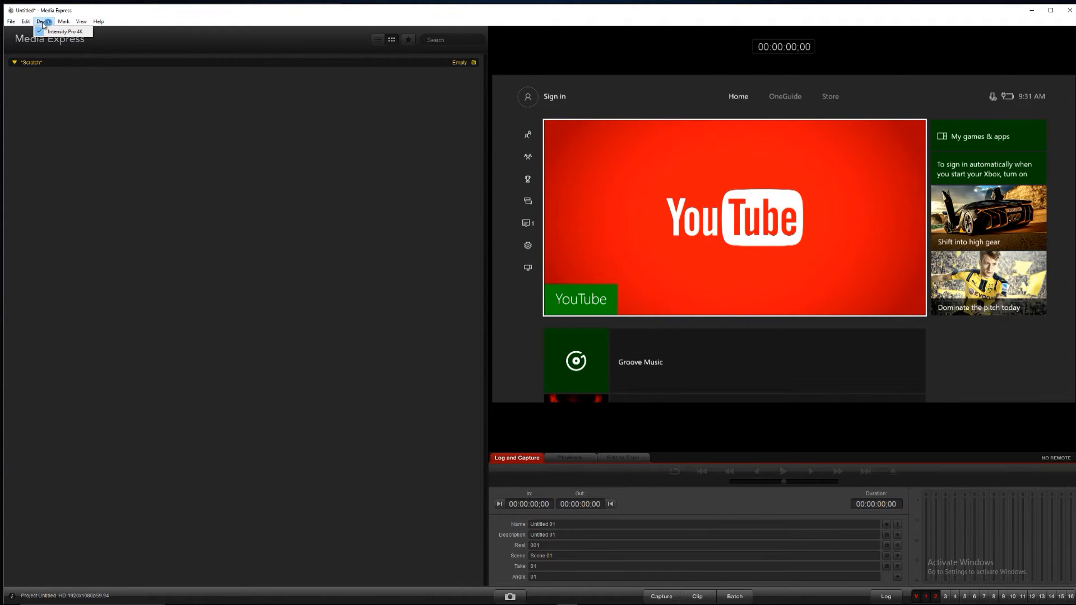
{"action": "left_click", "coordinate": [43, 22]}
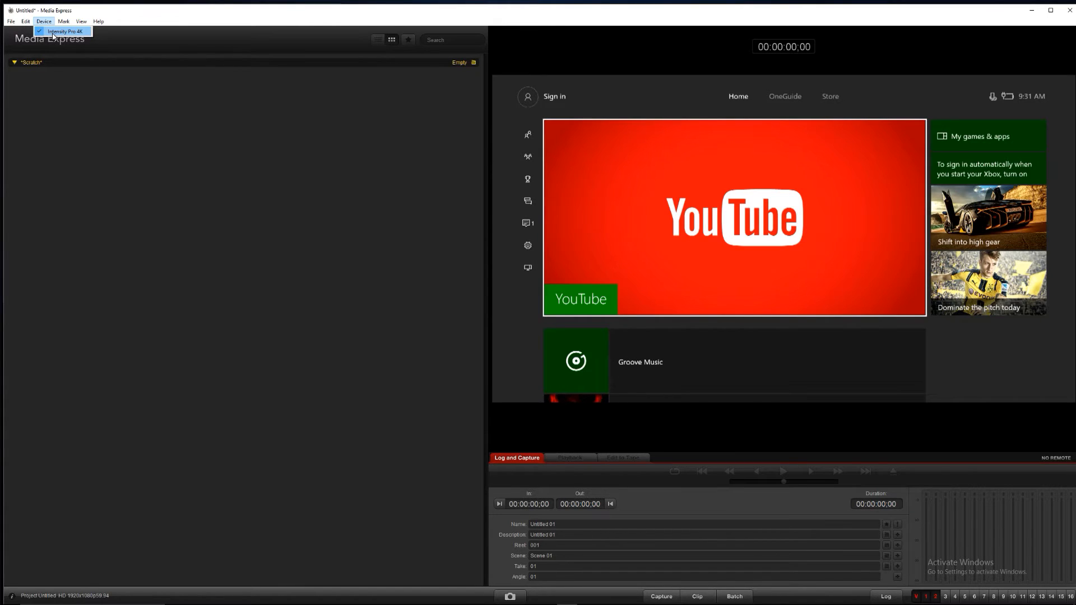
{"action": "left_click", "coordinate": [23, 21]}
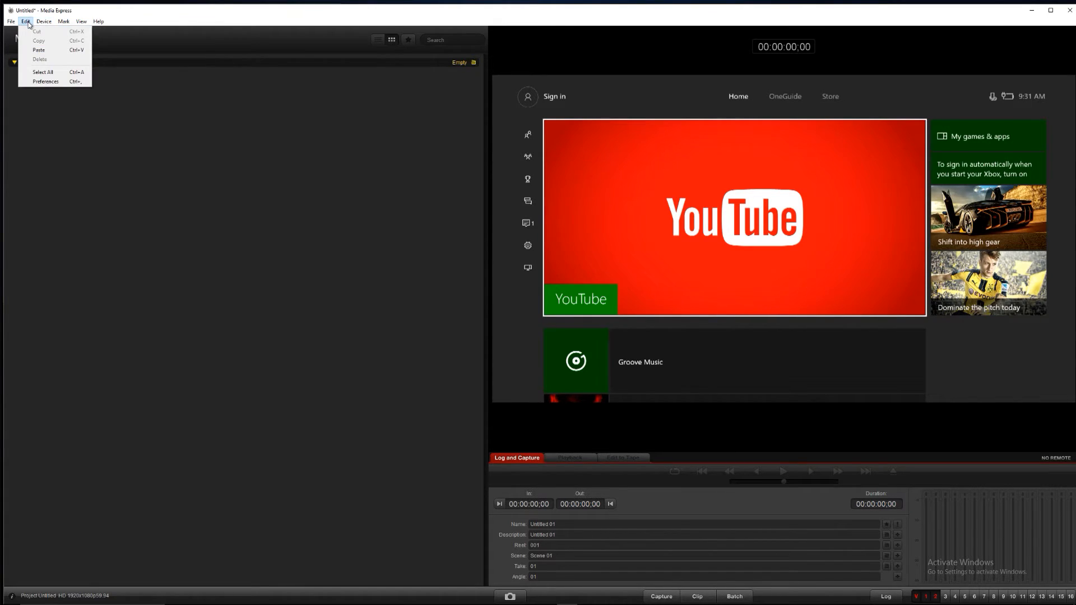
Set Capture File Format to AVI 8-bit YUV in Preferences and confirm.
{"action": "left_click", "coordinate": [44, 82]}
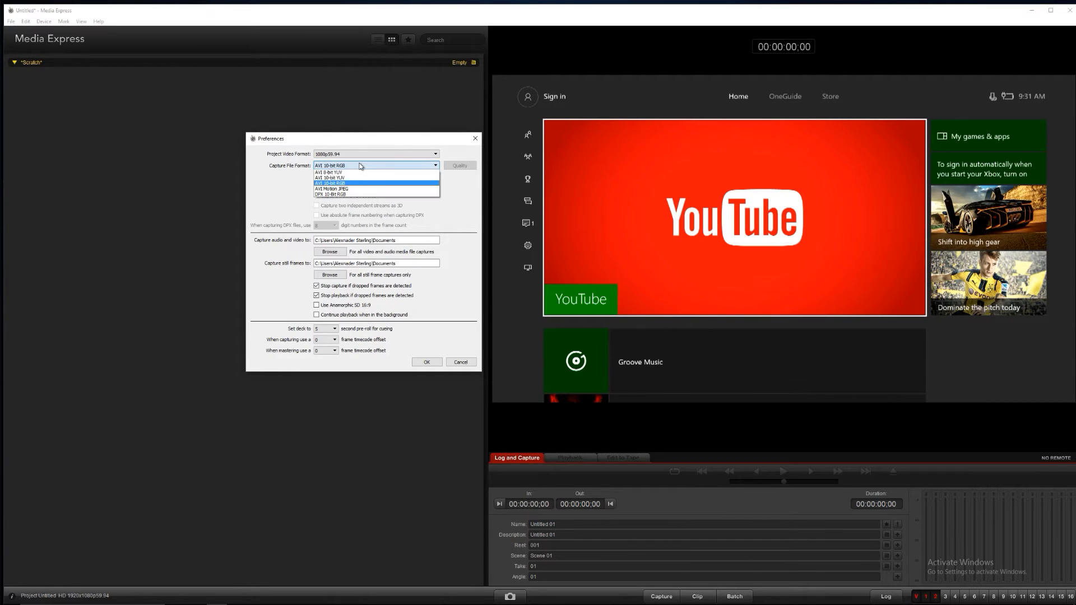
{"action": "left_click", "coordinate": [325, 178]}
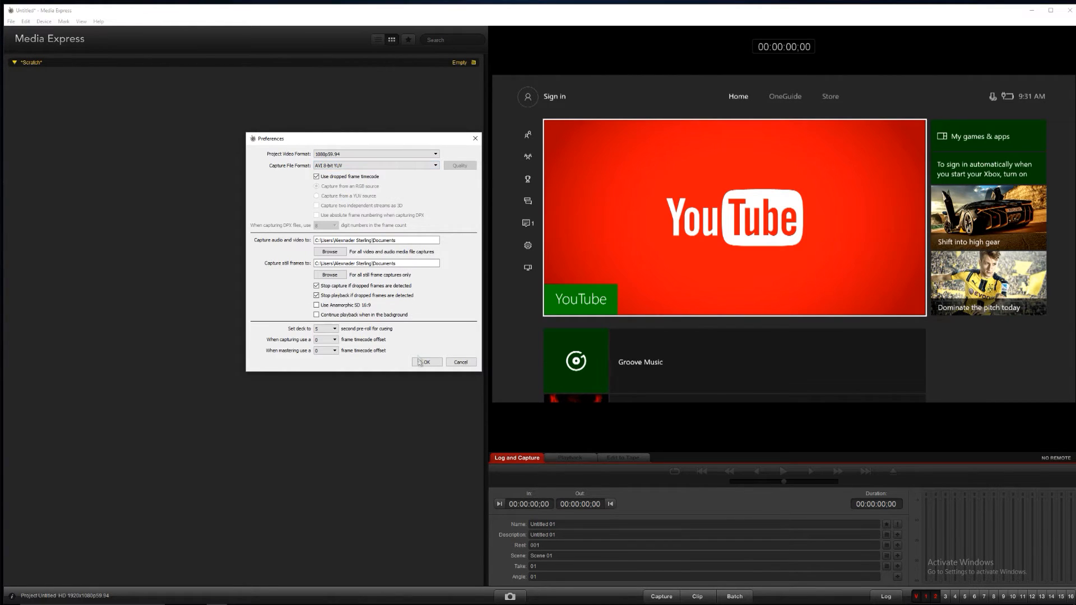
{"action": "left_click", "coordinate": [427, 362]}
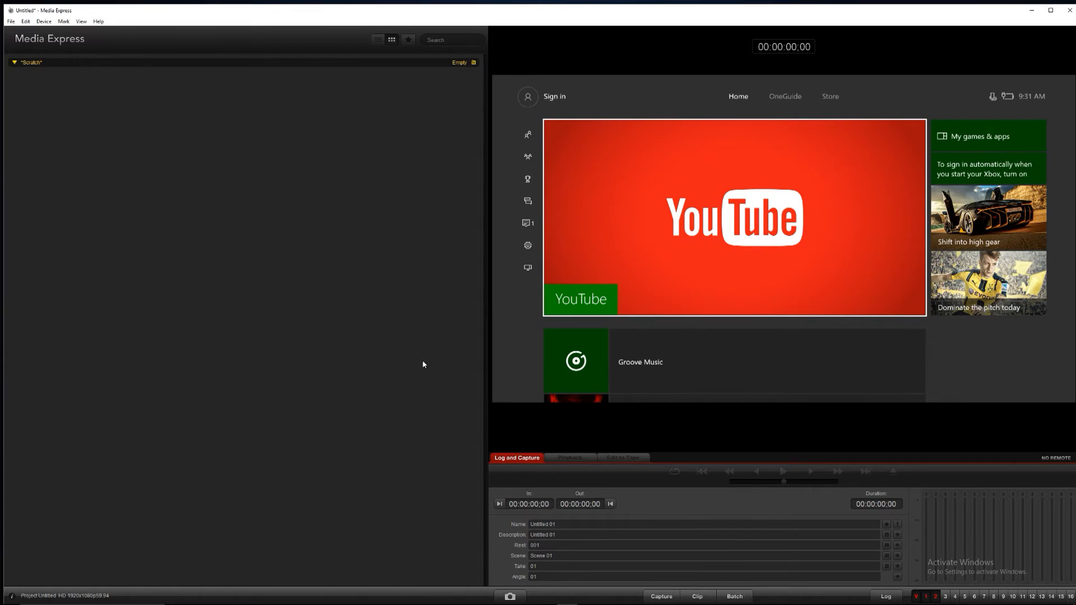
{"action": "left_click", "coordinate": [43, 21]}
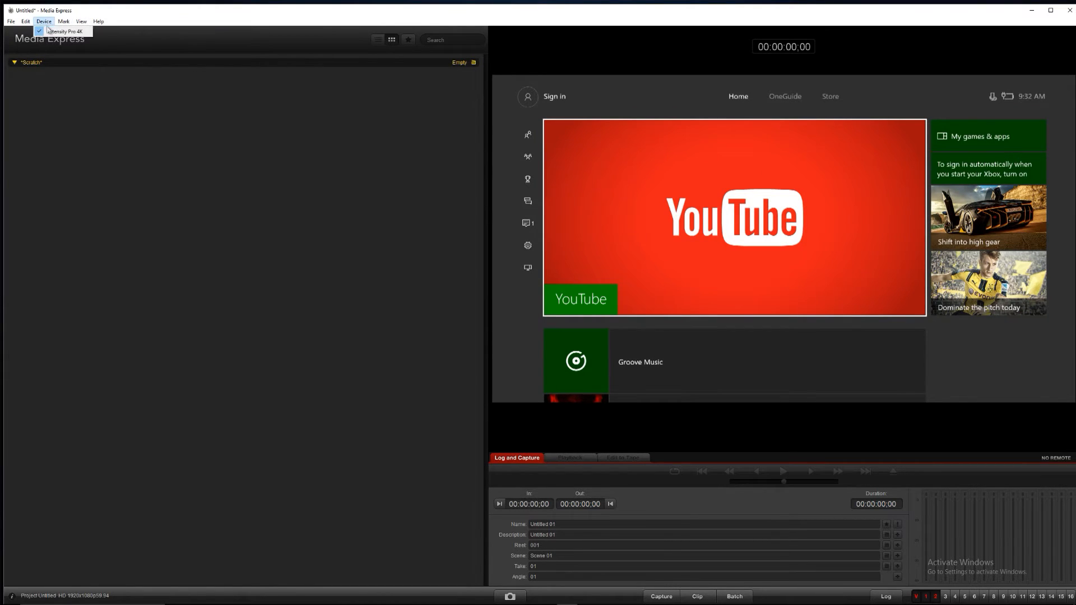
{"action": "left_click", "coordinate": [44, 22]}
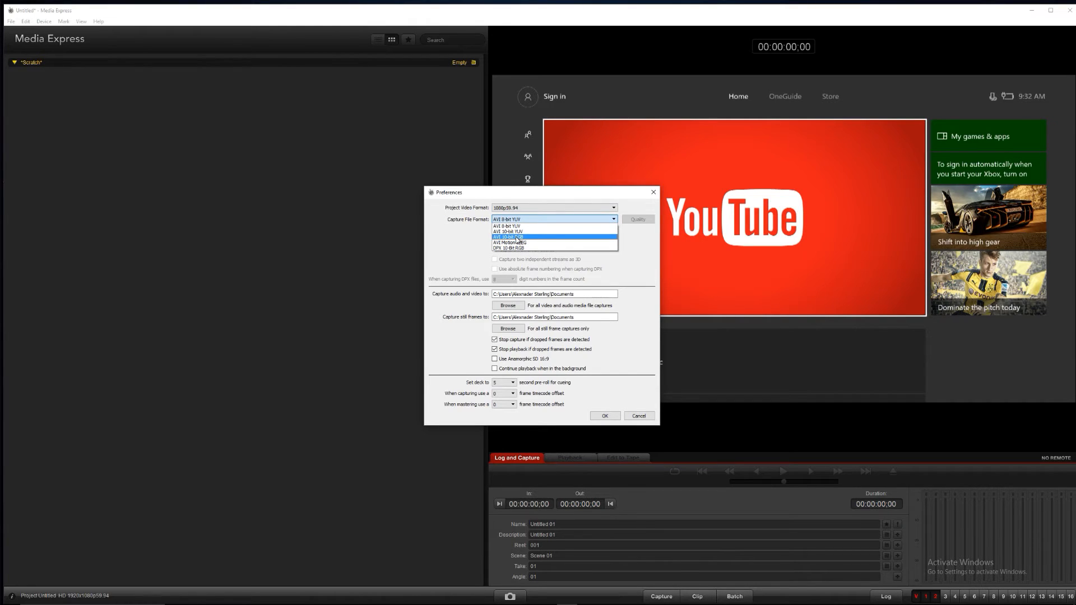
{"action": "mouse_move", "coordinate": [514, 248]}
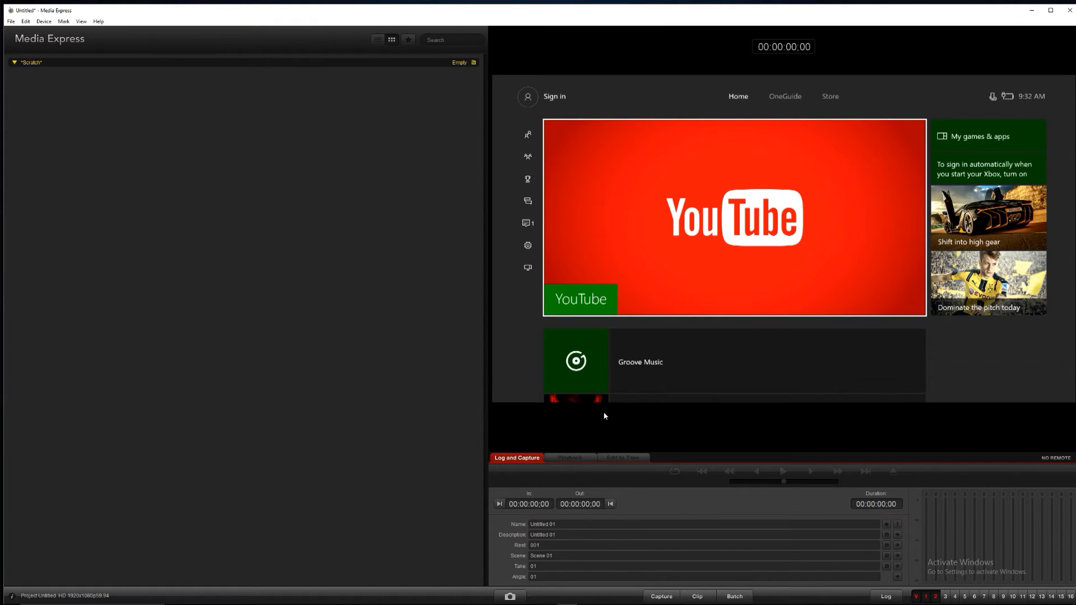
{"action": "mouse_move", "coordinate": [773, 253]}
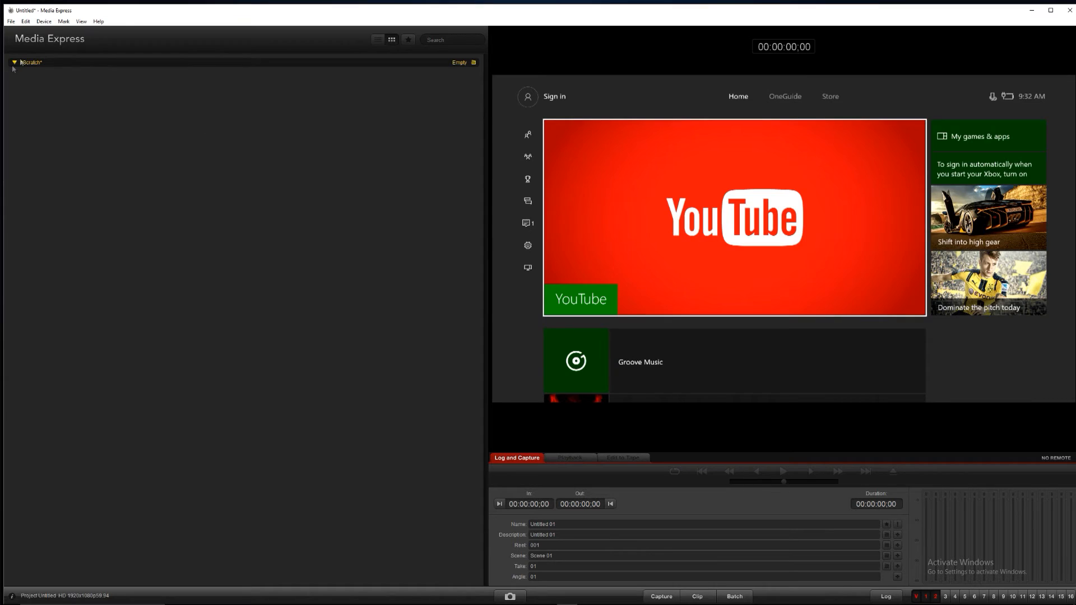
{"action": "left_click", "coordinate": [23, 21]}
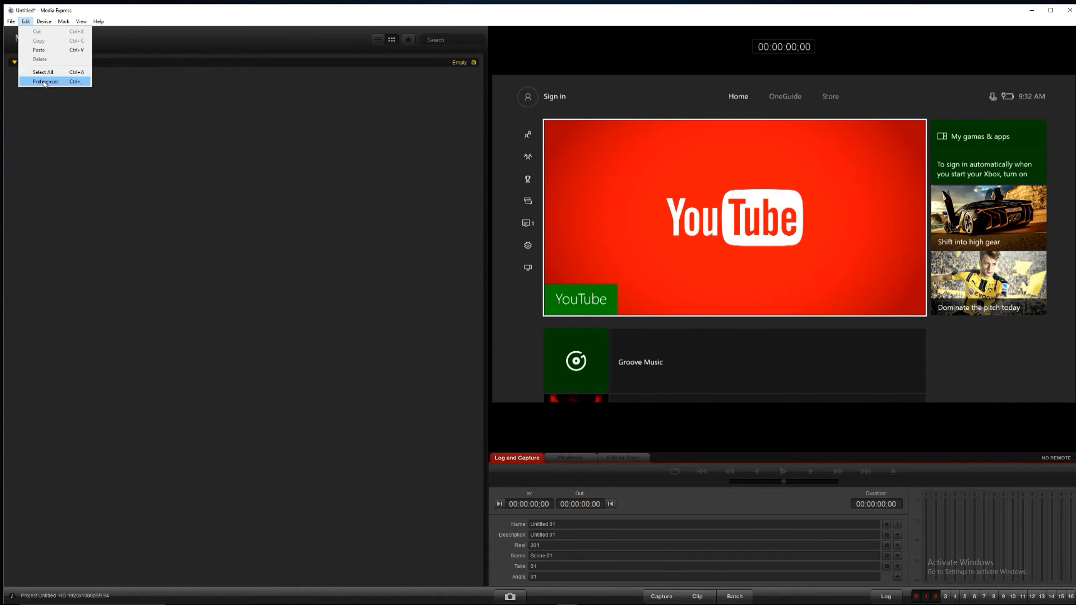
{"action": "mouse_move", "coordinate": [51, 74]}
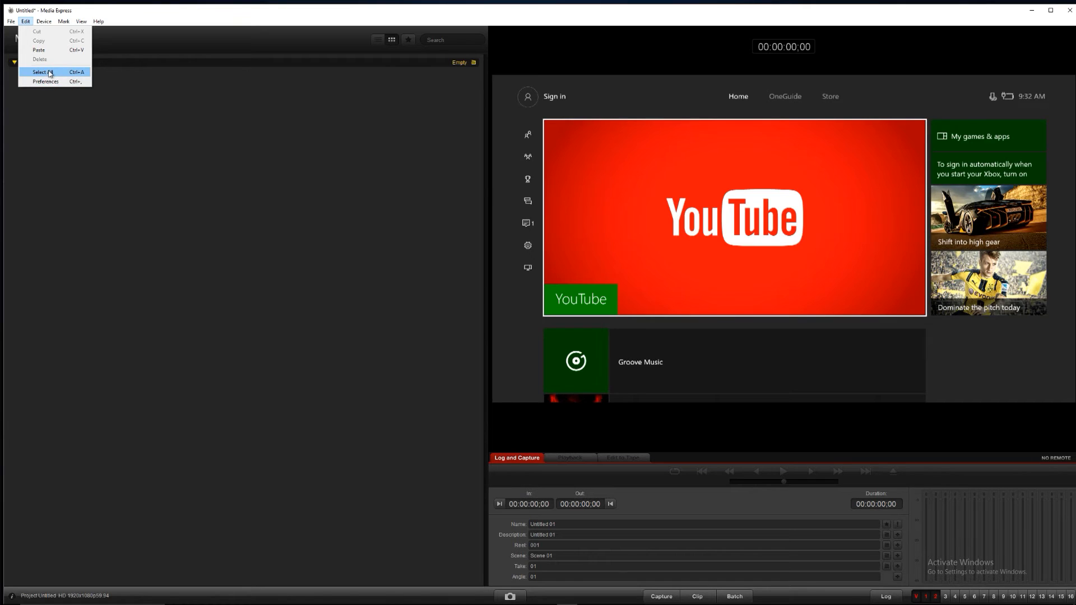
{"action": "left_click", "coordinate": [45, 81]}
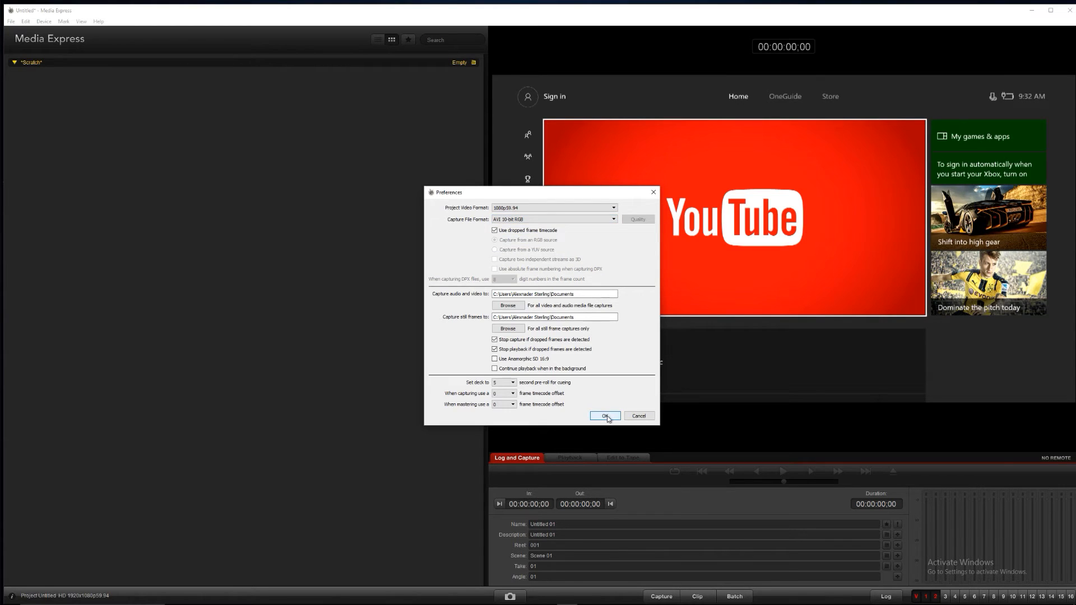
{"action": "left_click", "coordinate": [605, 415]}
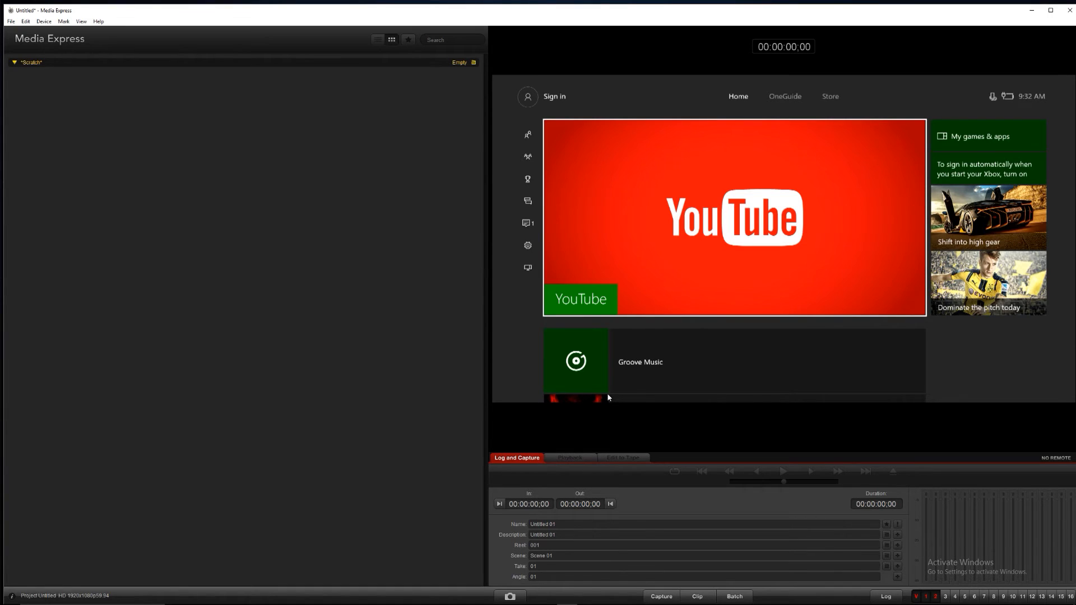
{"action": "mouse_move", "coordinate": [564, 365]}
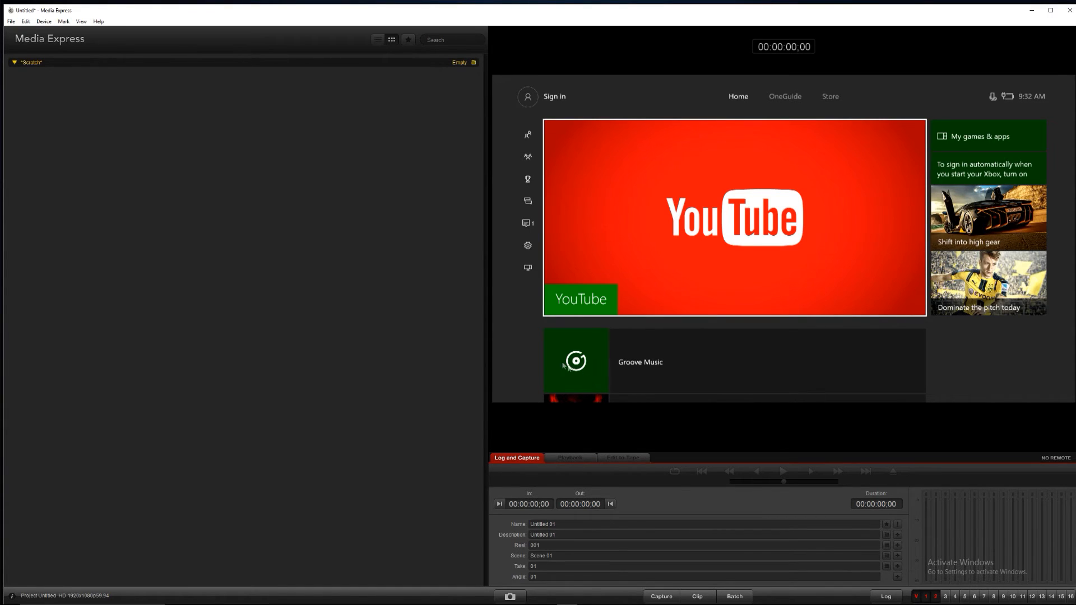
{"action": "left_click", "coordinate": [24, 21]}
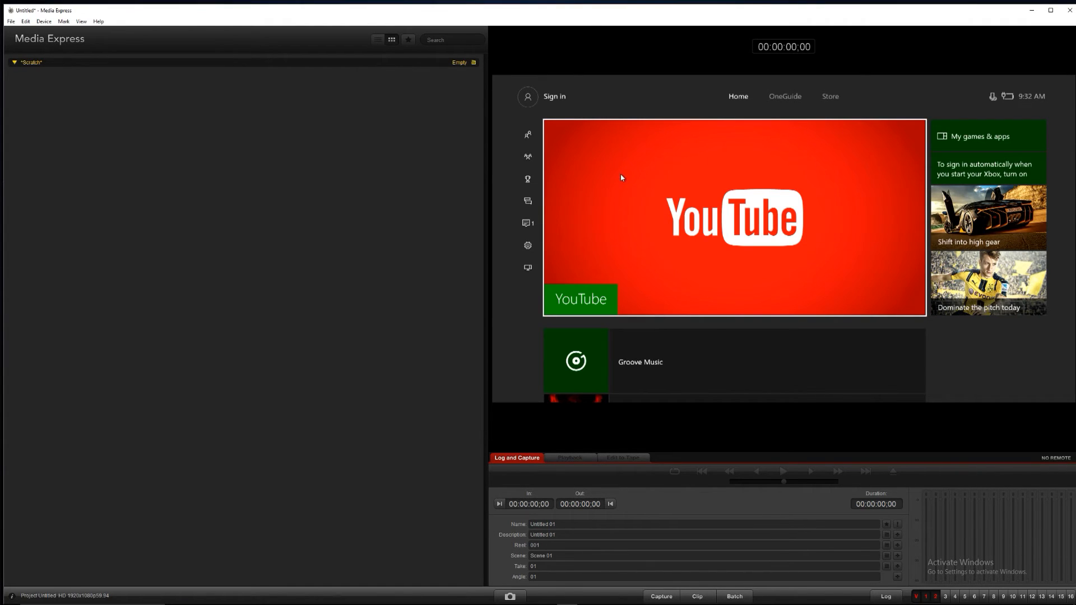
{"action": "mouse_move", "coordinate": [907, 127]}
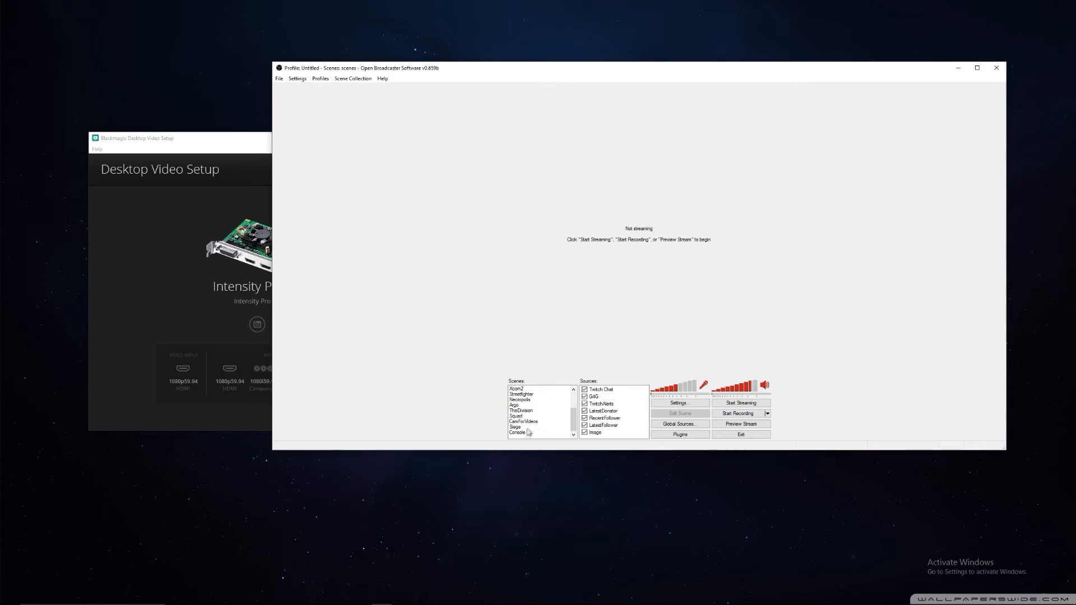
Preview the Console scene, toggle the Camera source, and bring up XB1's options.
{"action": "left_click", "coordinate": [517, 432]}
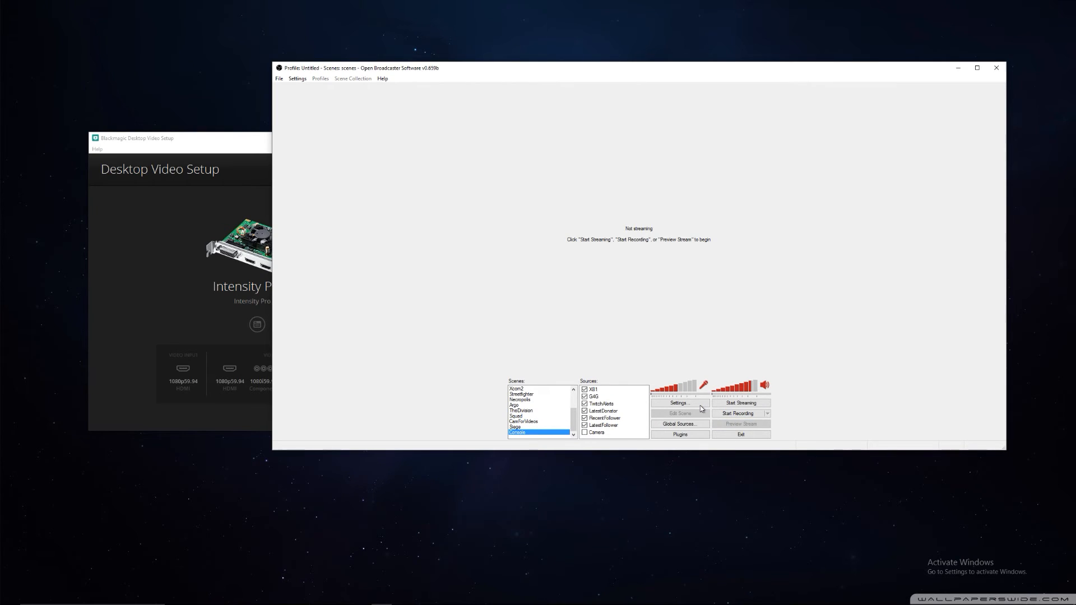
{"action": "left_click", "coordinate": [741, 423]}
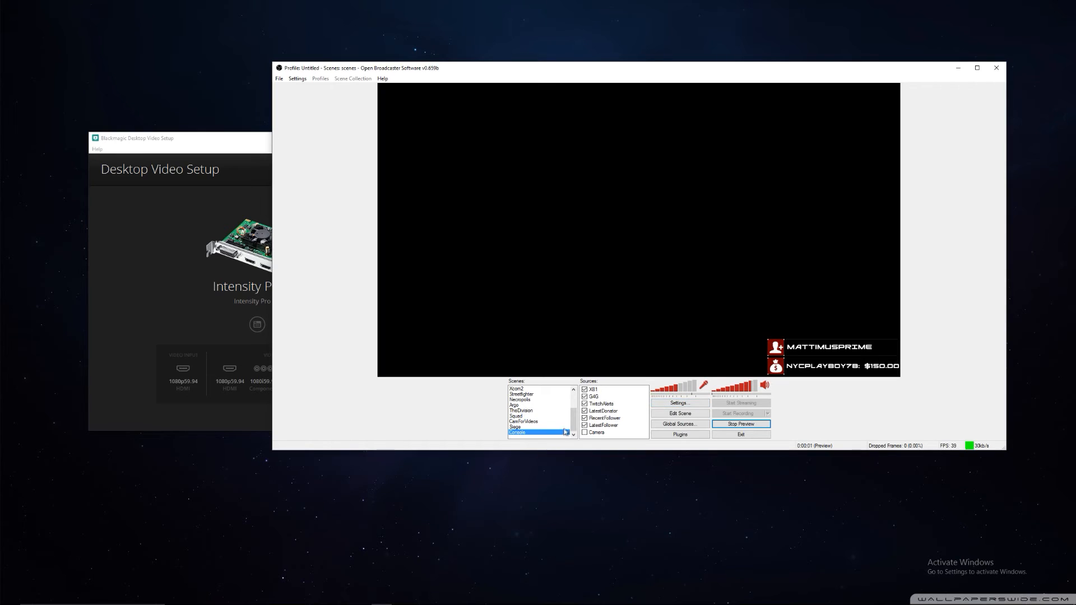
{"action": "left_click", "coordinate": [585, 432]}
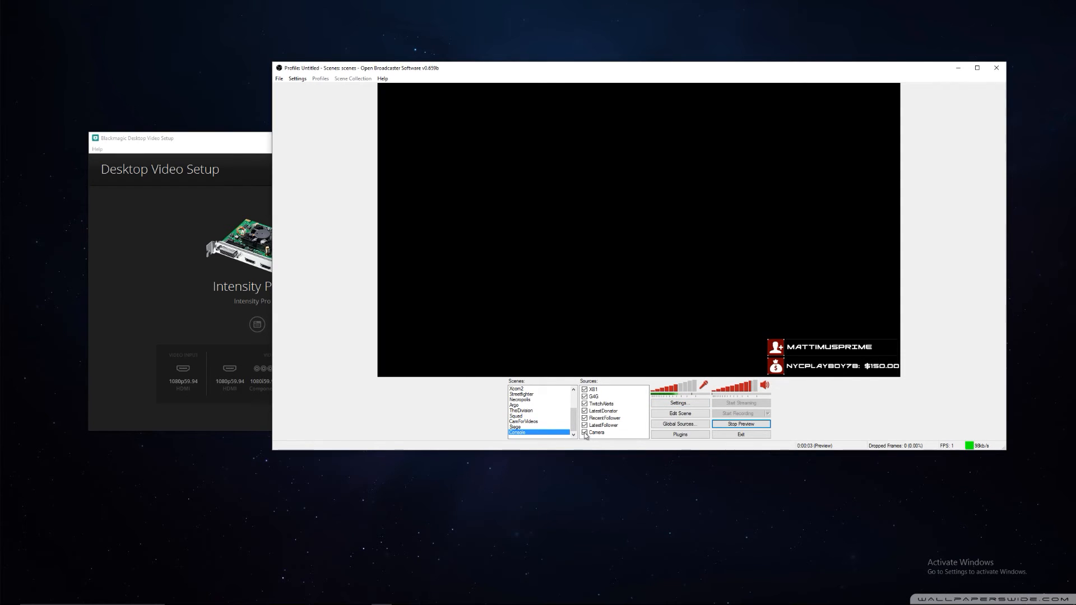
{"action": "left_click", "coordinate": [585, 432]}
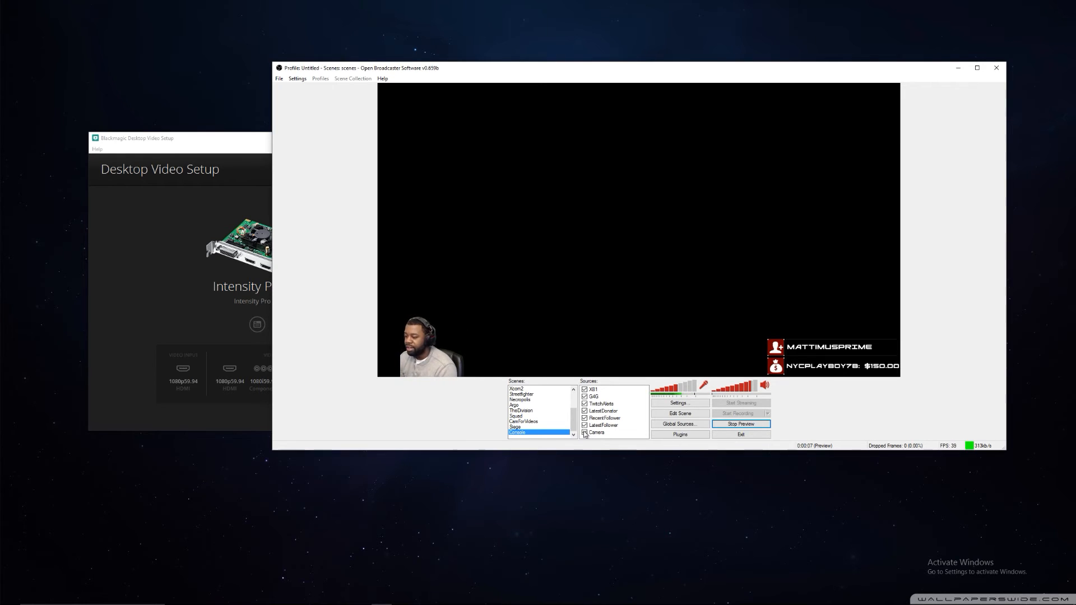
{"action": "right_click", "coordinate": [593, 389]}
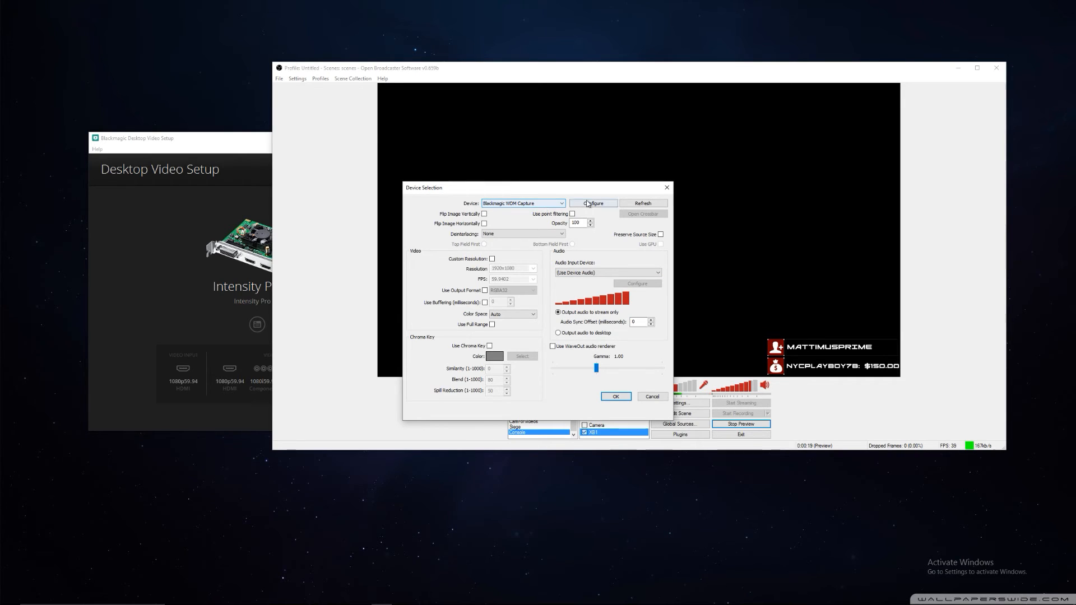
{"action": "left_click", "coordinate": [594, 202]}
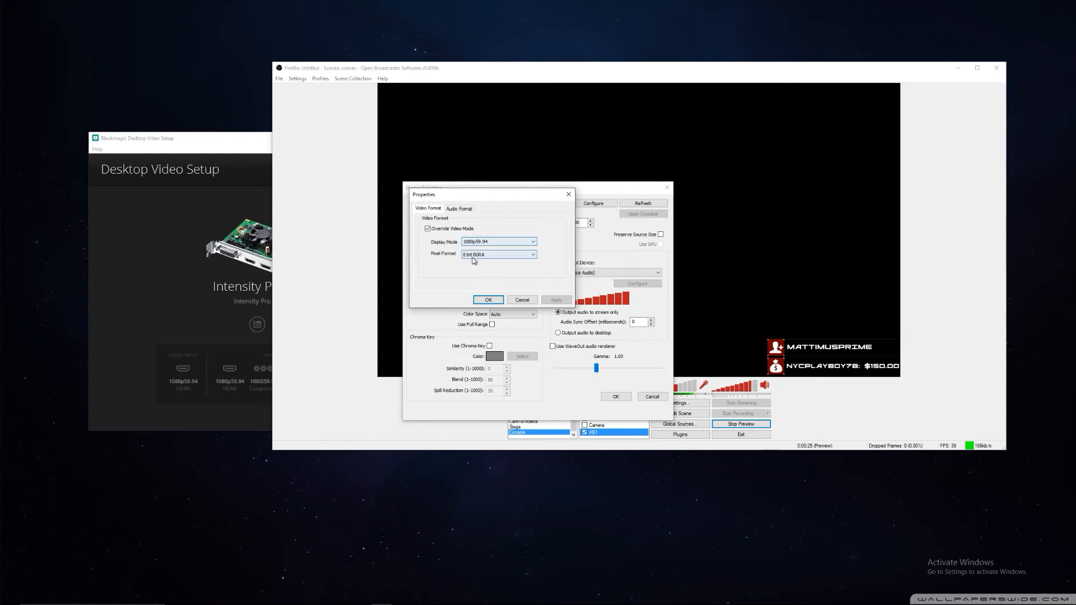
{"action": "left_click", "coordinate": [499, 254]}
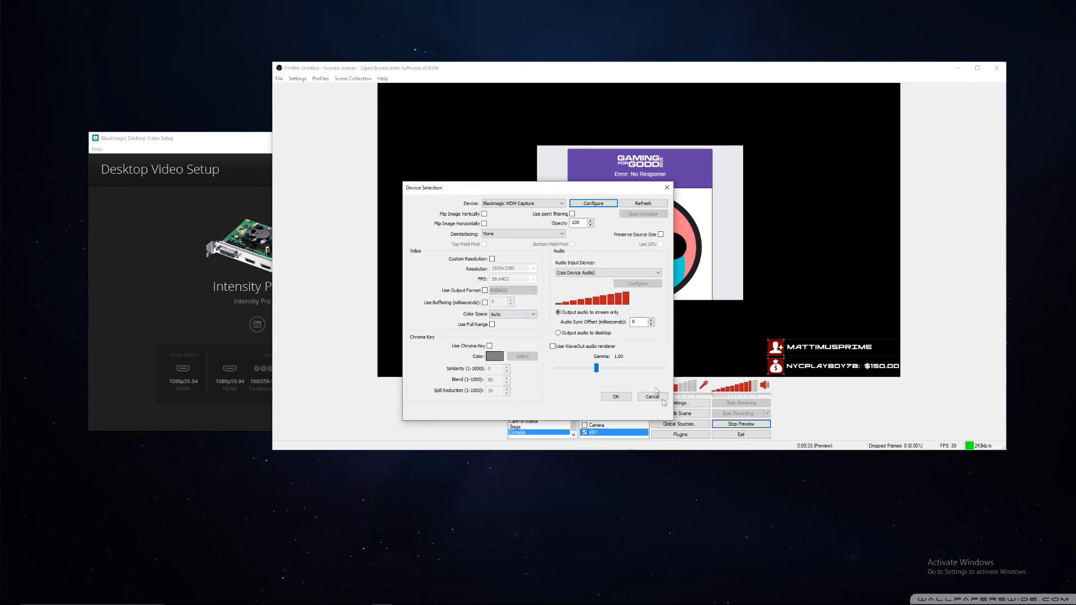
Cancel Device Selection and bring the Media Express window forward.
{"action": "left_click", "coordinate": [651, 396]}
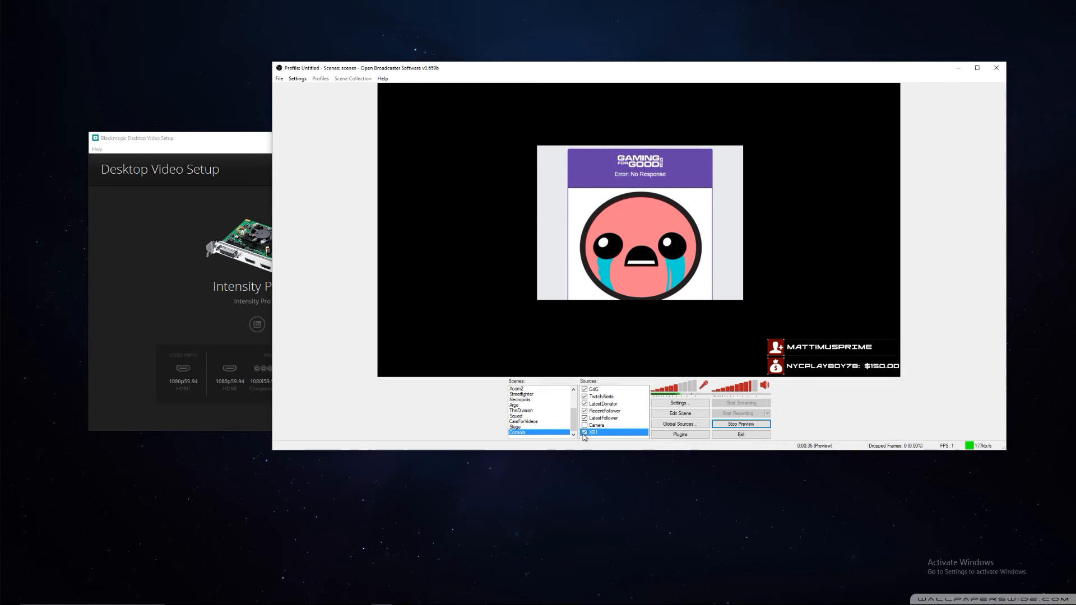
{"action": "left_click", "coordinate": [584, 432]}
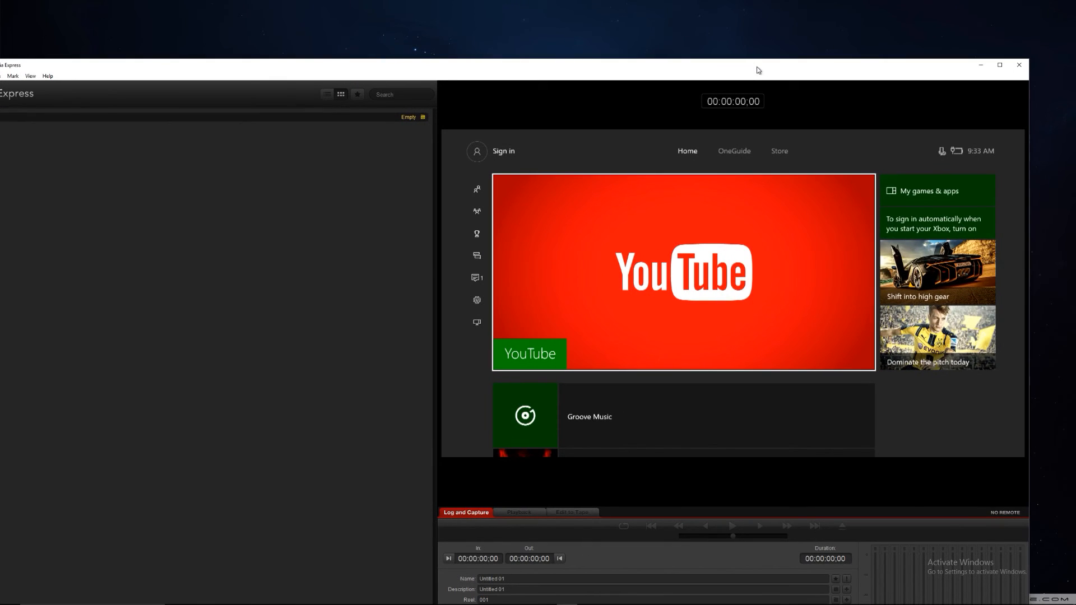
{"action": "mouse_move", "coordinate": [1019, 65]}
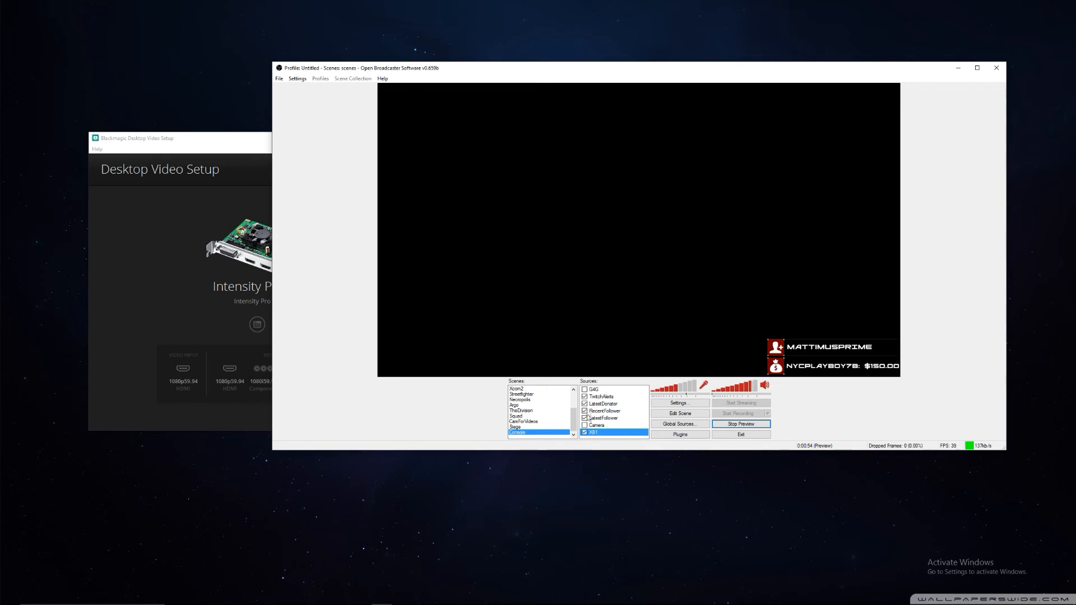
Toggle the XB1 source off and on, pick 8 bit BGRA pixel format, and confirm.
{"action": "left_click", "coordinate": [585, 432]}
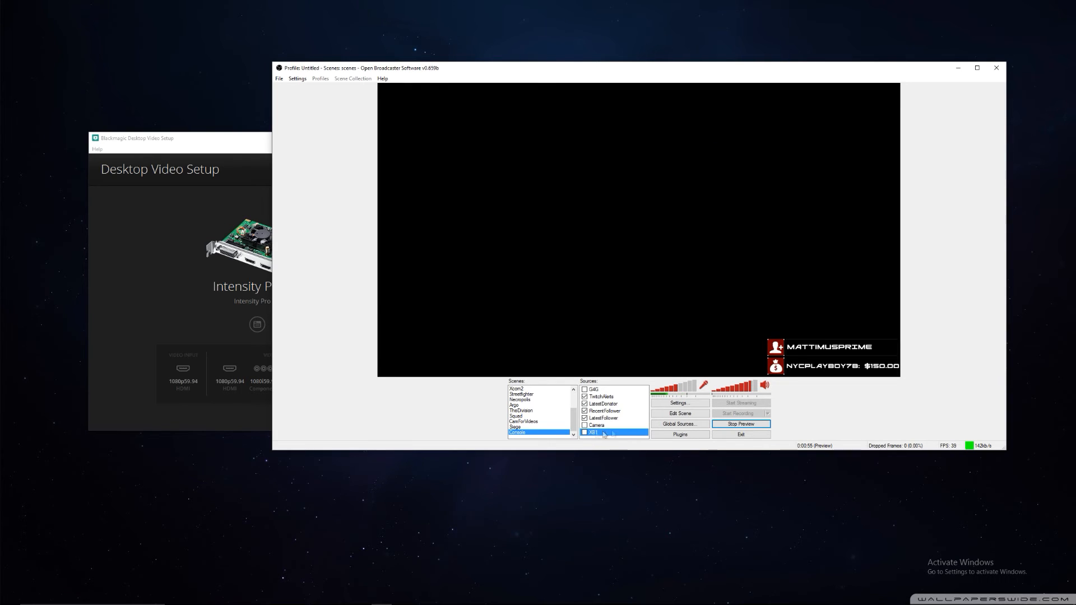
{"action": "left_click", "coordinate": [584, 433]}
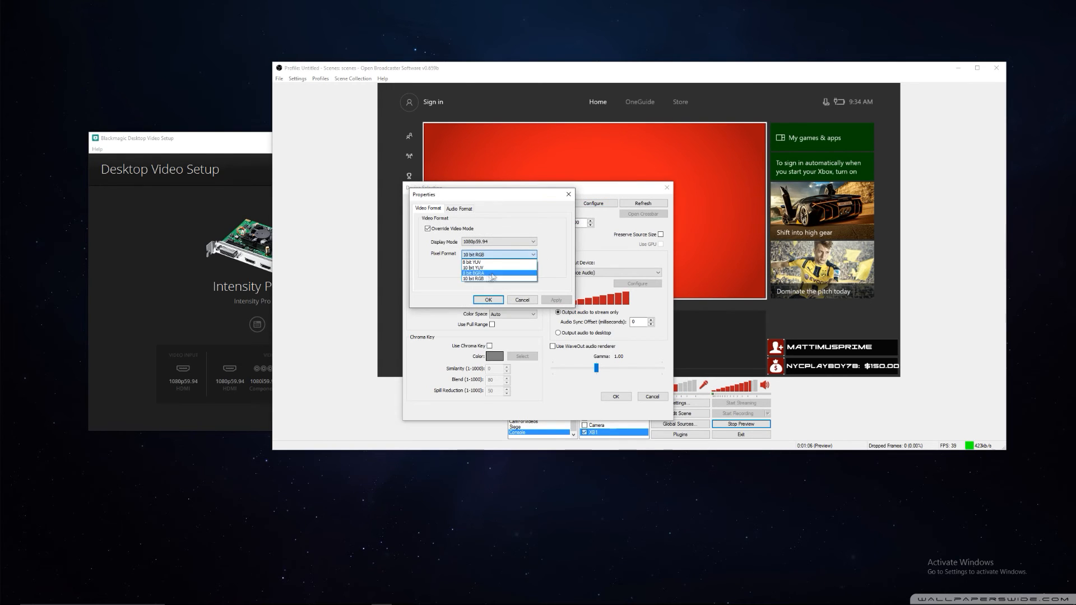
{"action": "left_click", "coordinate": [488, 299]}
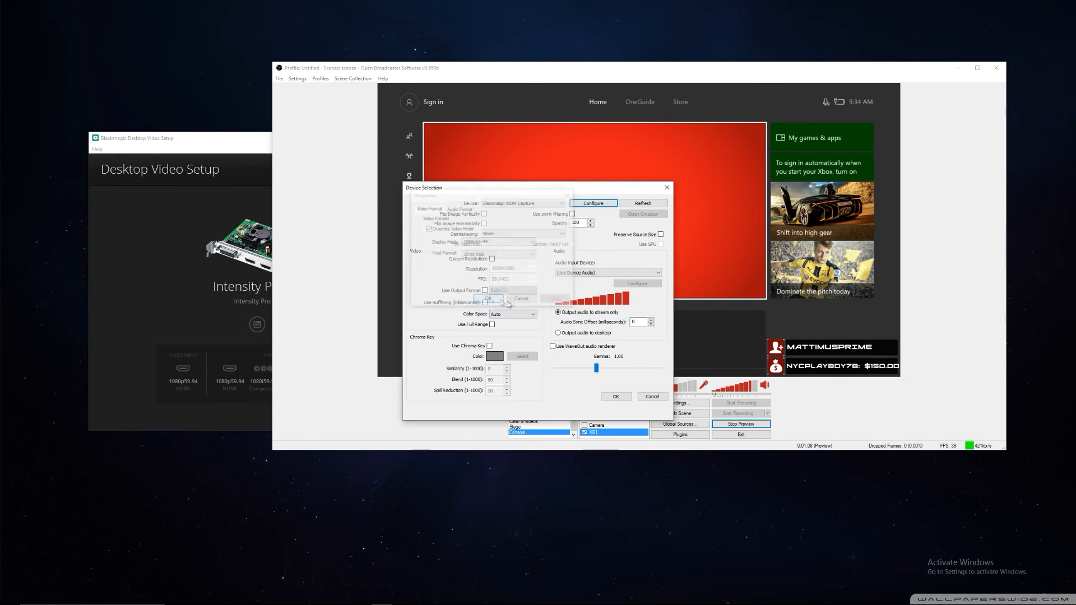
{"action": "left_click", "coordinate": [616, 396]}
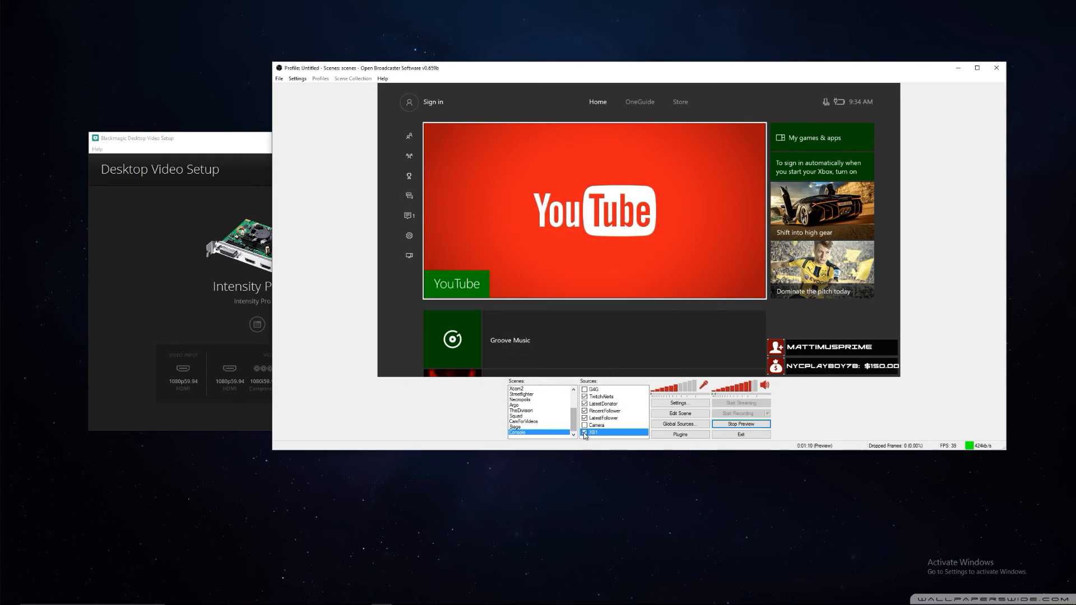
Reopen XB1's device settings and confirm 8 bit BGRA in the video format dialog.
{"action": "left_click", "coordinate": [584, 433]}
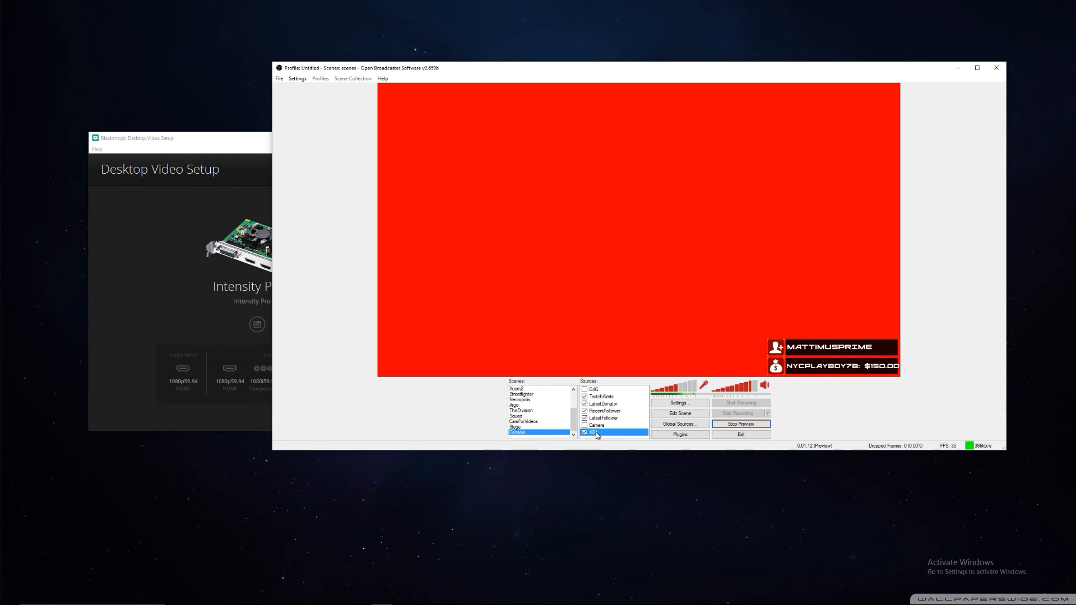
{"action": "double_click", "coordinate": [614, 432]}
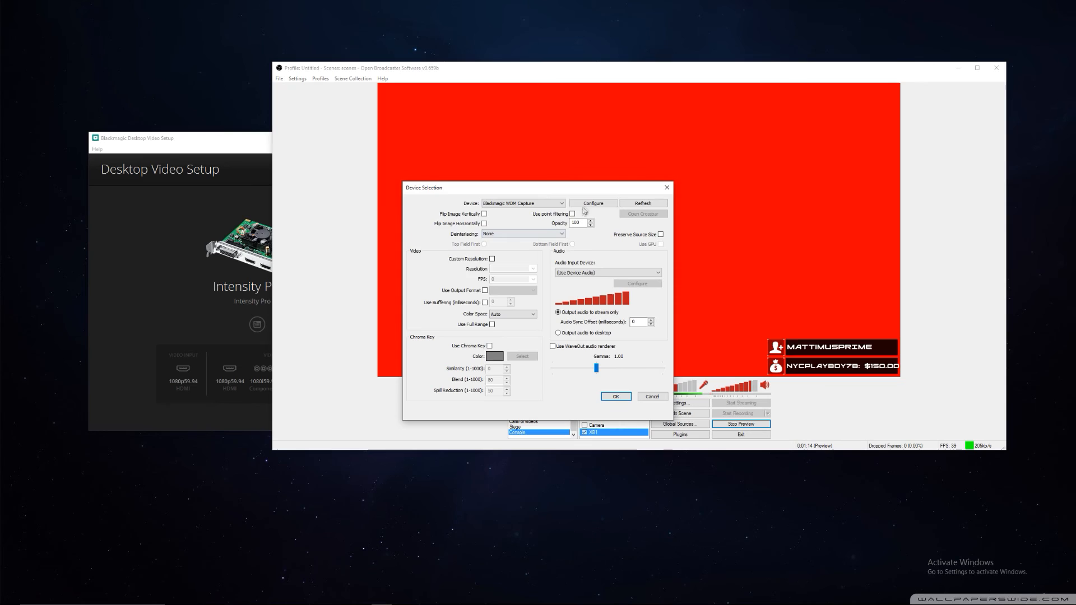
{"action": "left_click", "coordinate": [593, 203]}
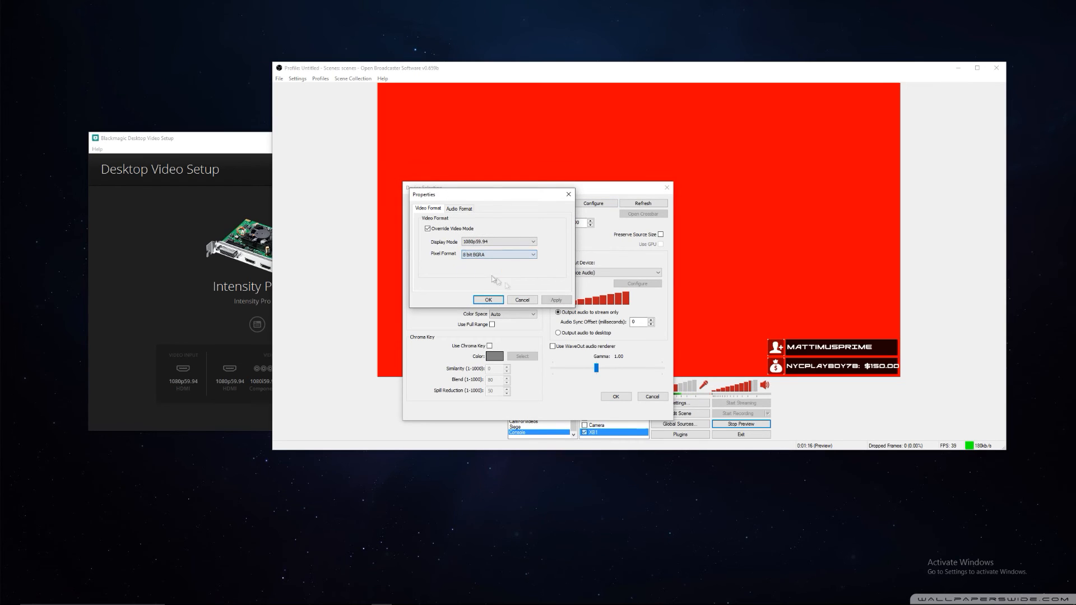
{"action": "left_click", "coordinate": [556, 300]}
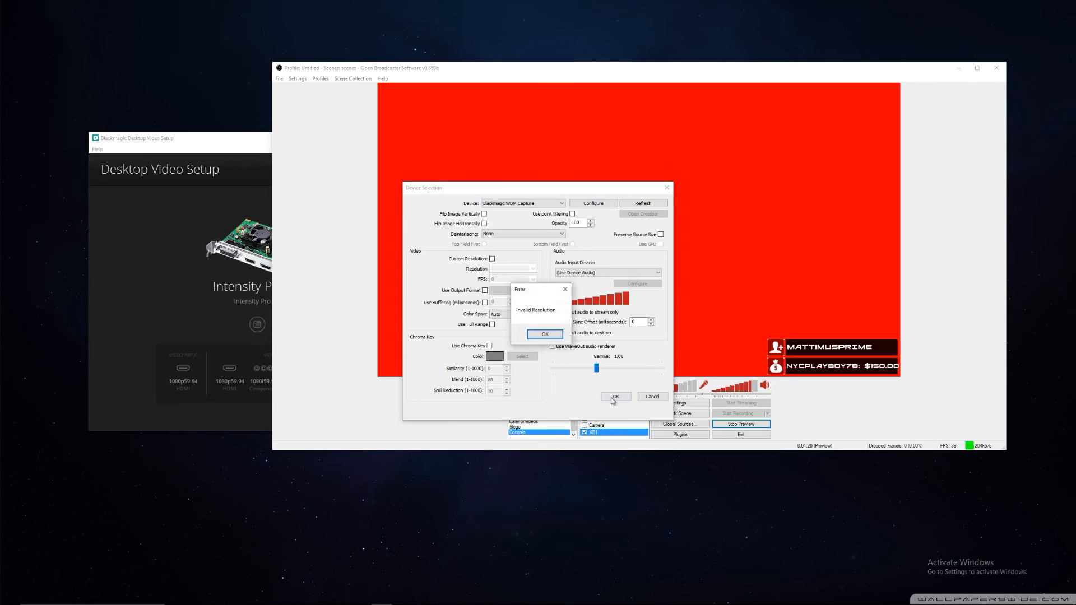
Dismiss the error, set a custom 1920x1080 resolution at 59.94 FPS, and refresh XB1.
{"action": "left_click", "coordinate": [545, 334]}
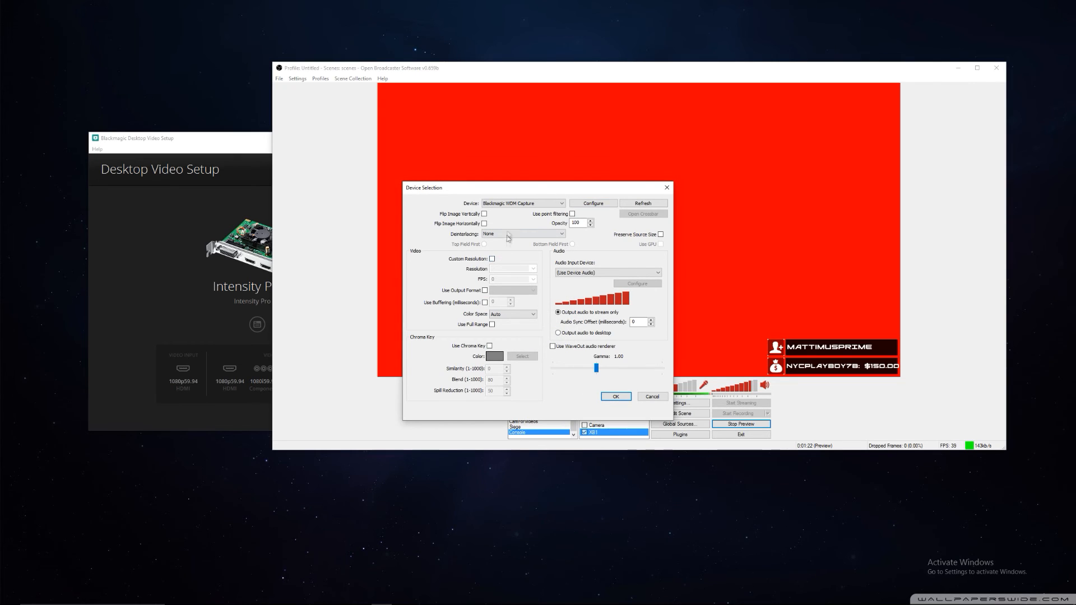
{"action": "mouse_move", "coordinate": [491, 266]}
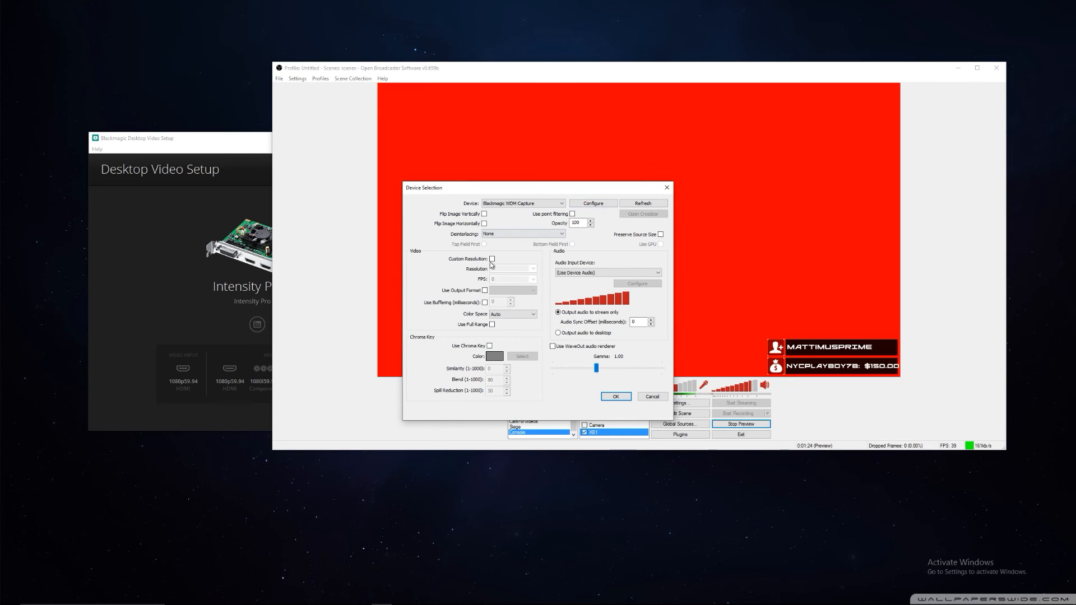
{"action": "left_click", "coordinate": [491, 258]}
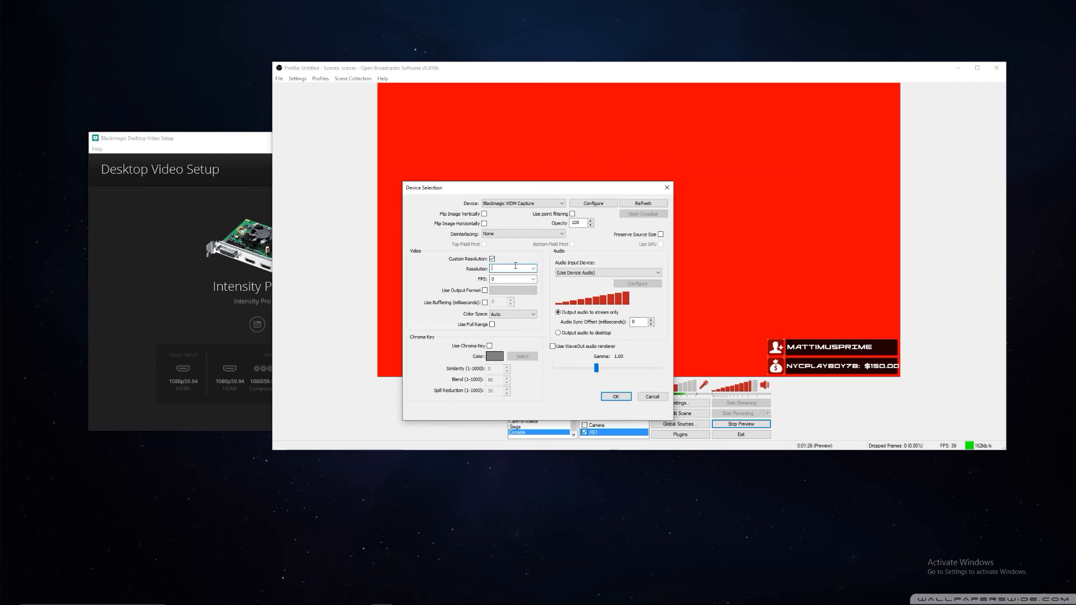
{"action": "type", "text": "1920x1080"}
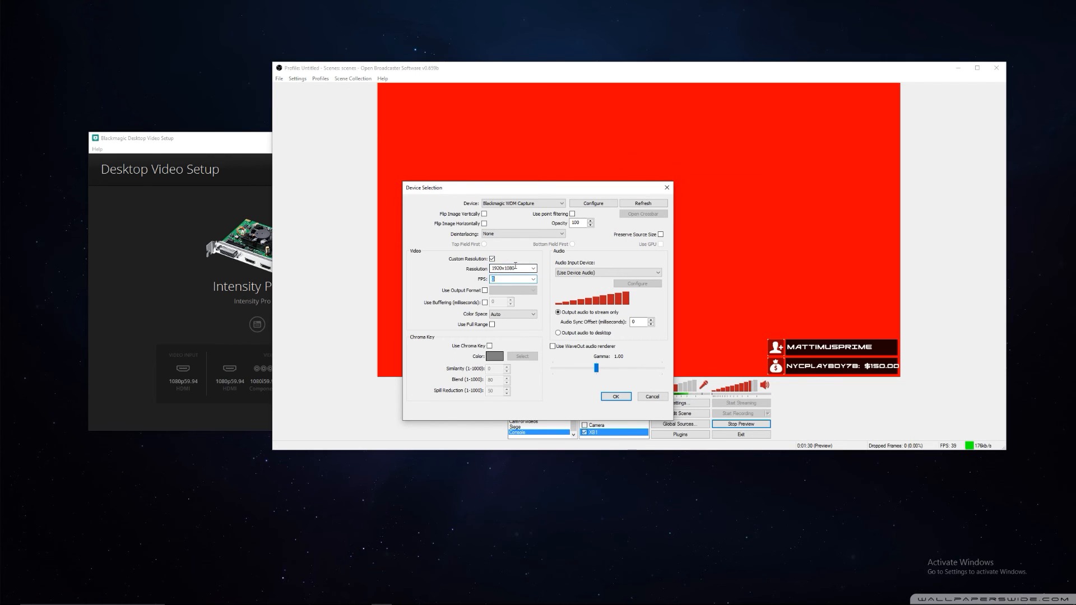
{"action": "type", "text": "59.94"}
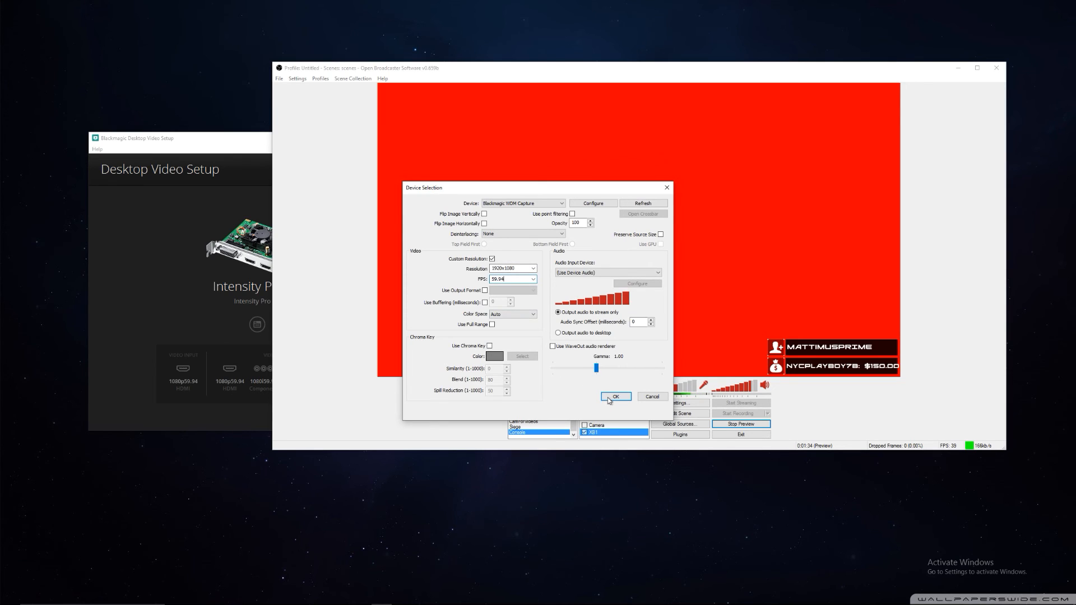
{"action": "left_click", "coordinate": [616, 397]}
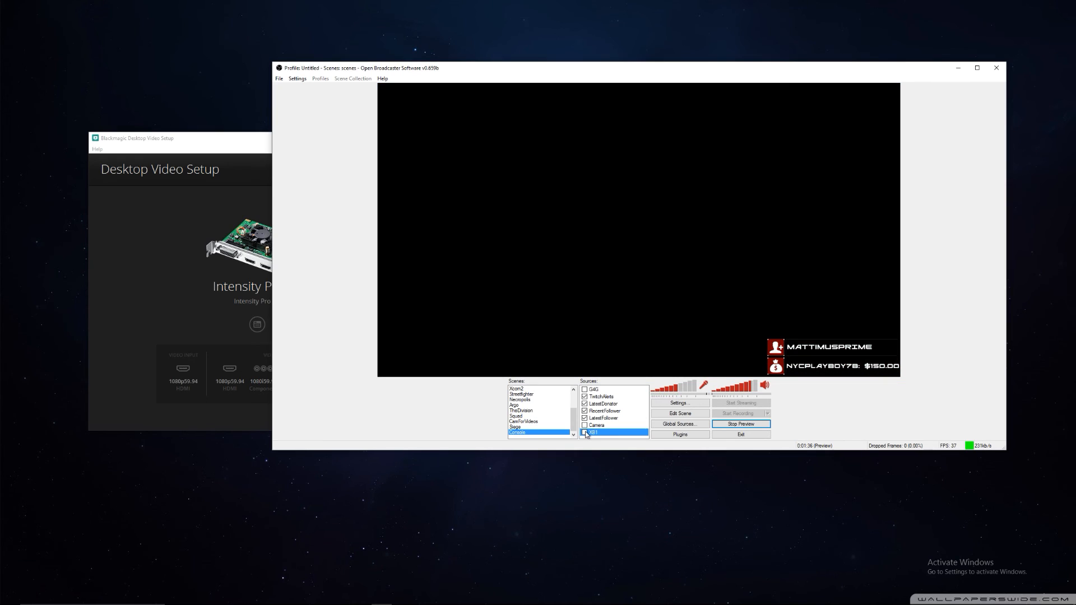
{"action": "left_click", "coordinate": [584, 432]}
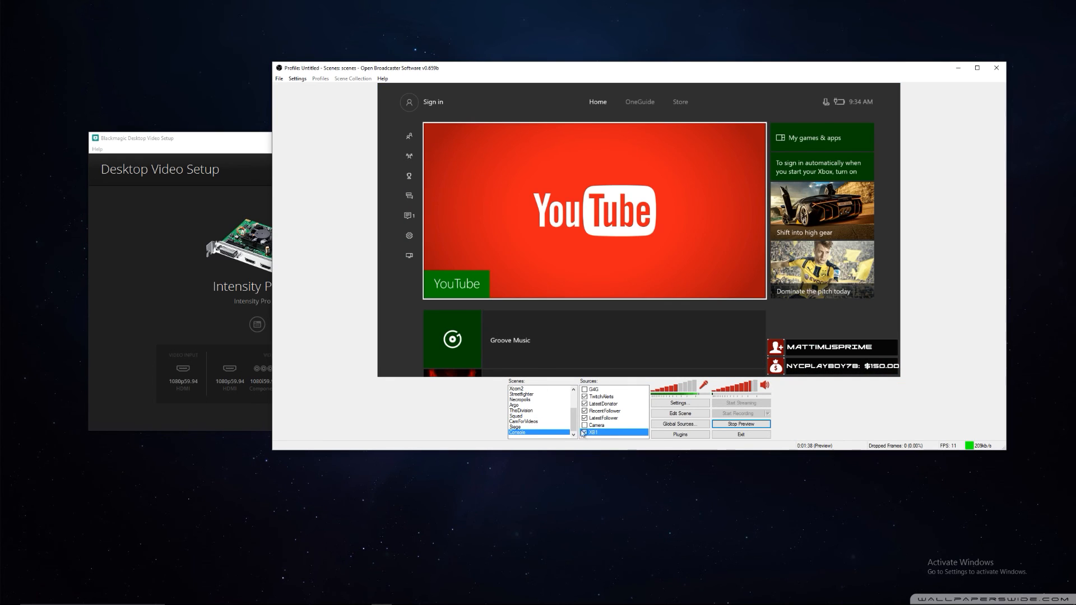